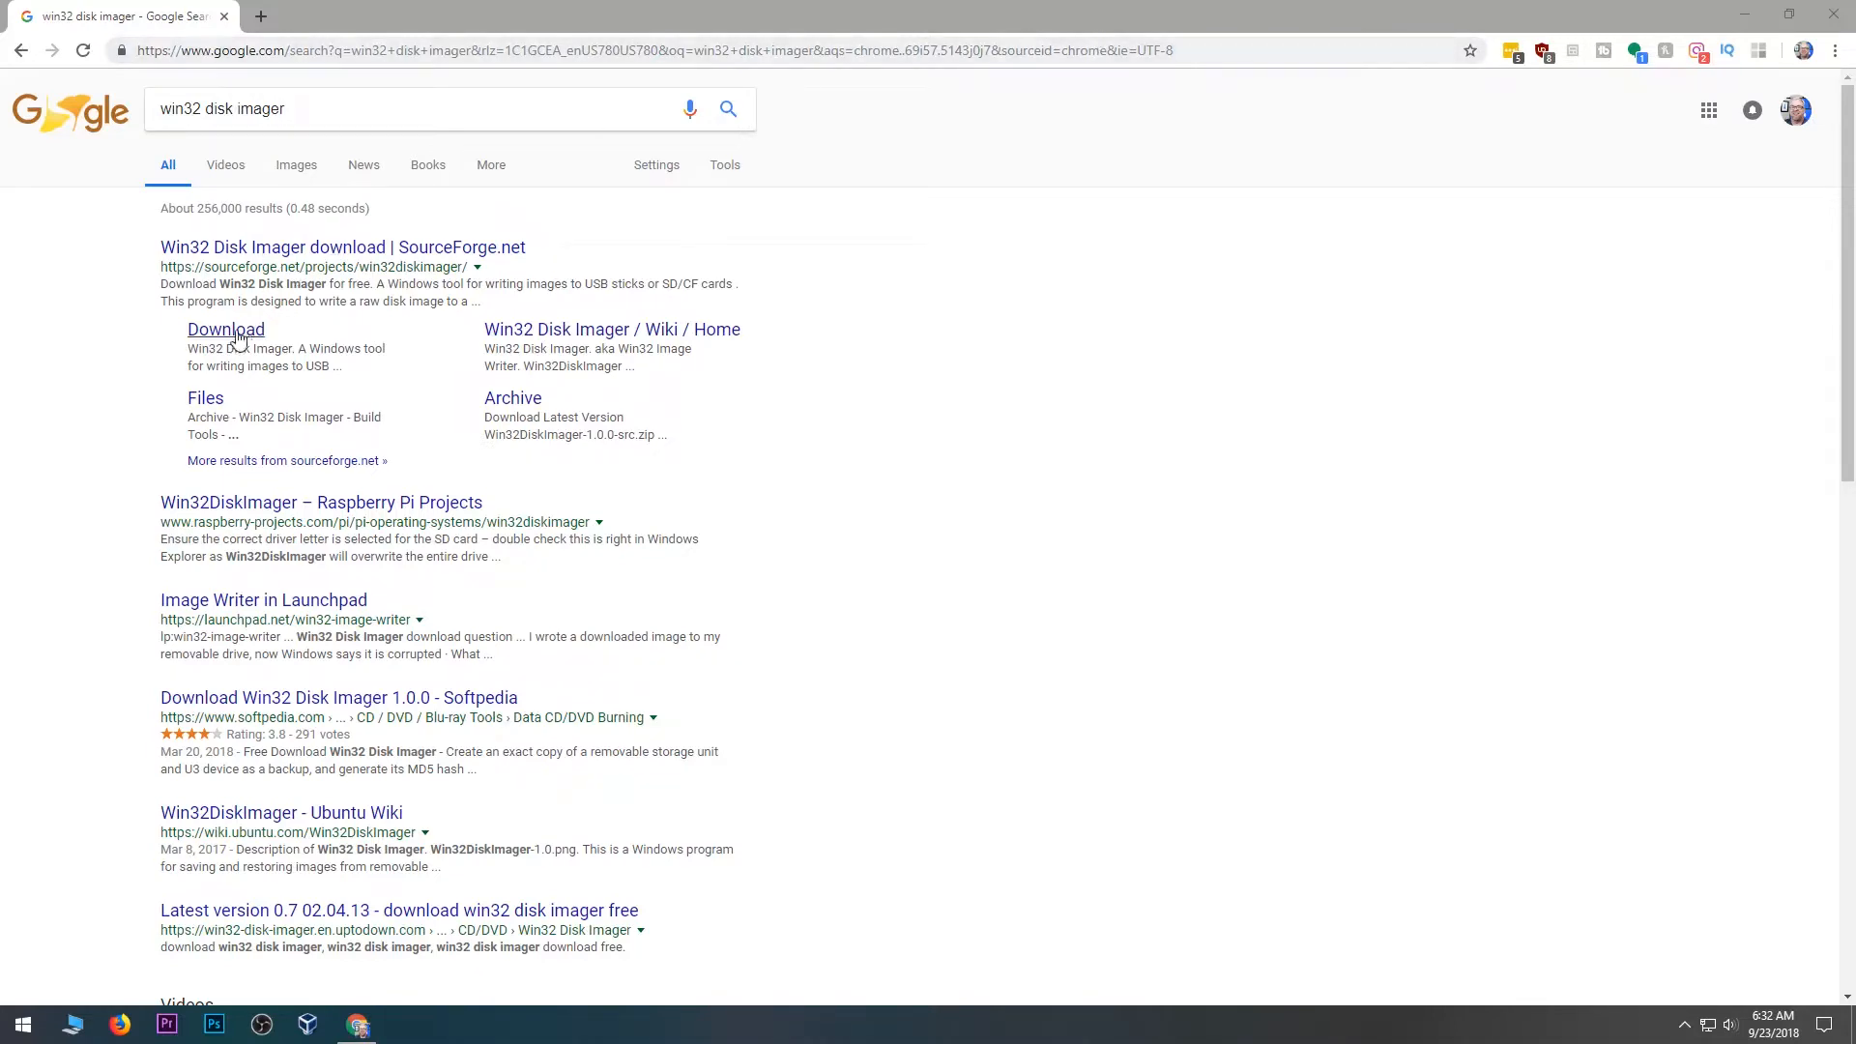
# Step: Download Win32 Disk Imager from the SourceForge result in Google Chrome
pyautogui.click(225, 329)
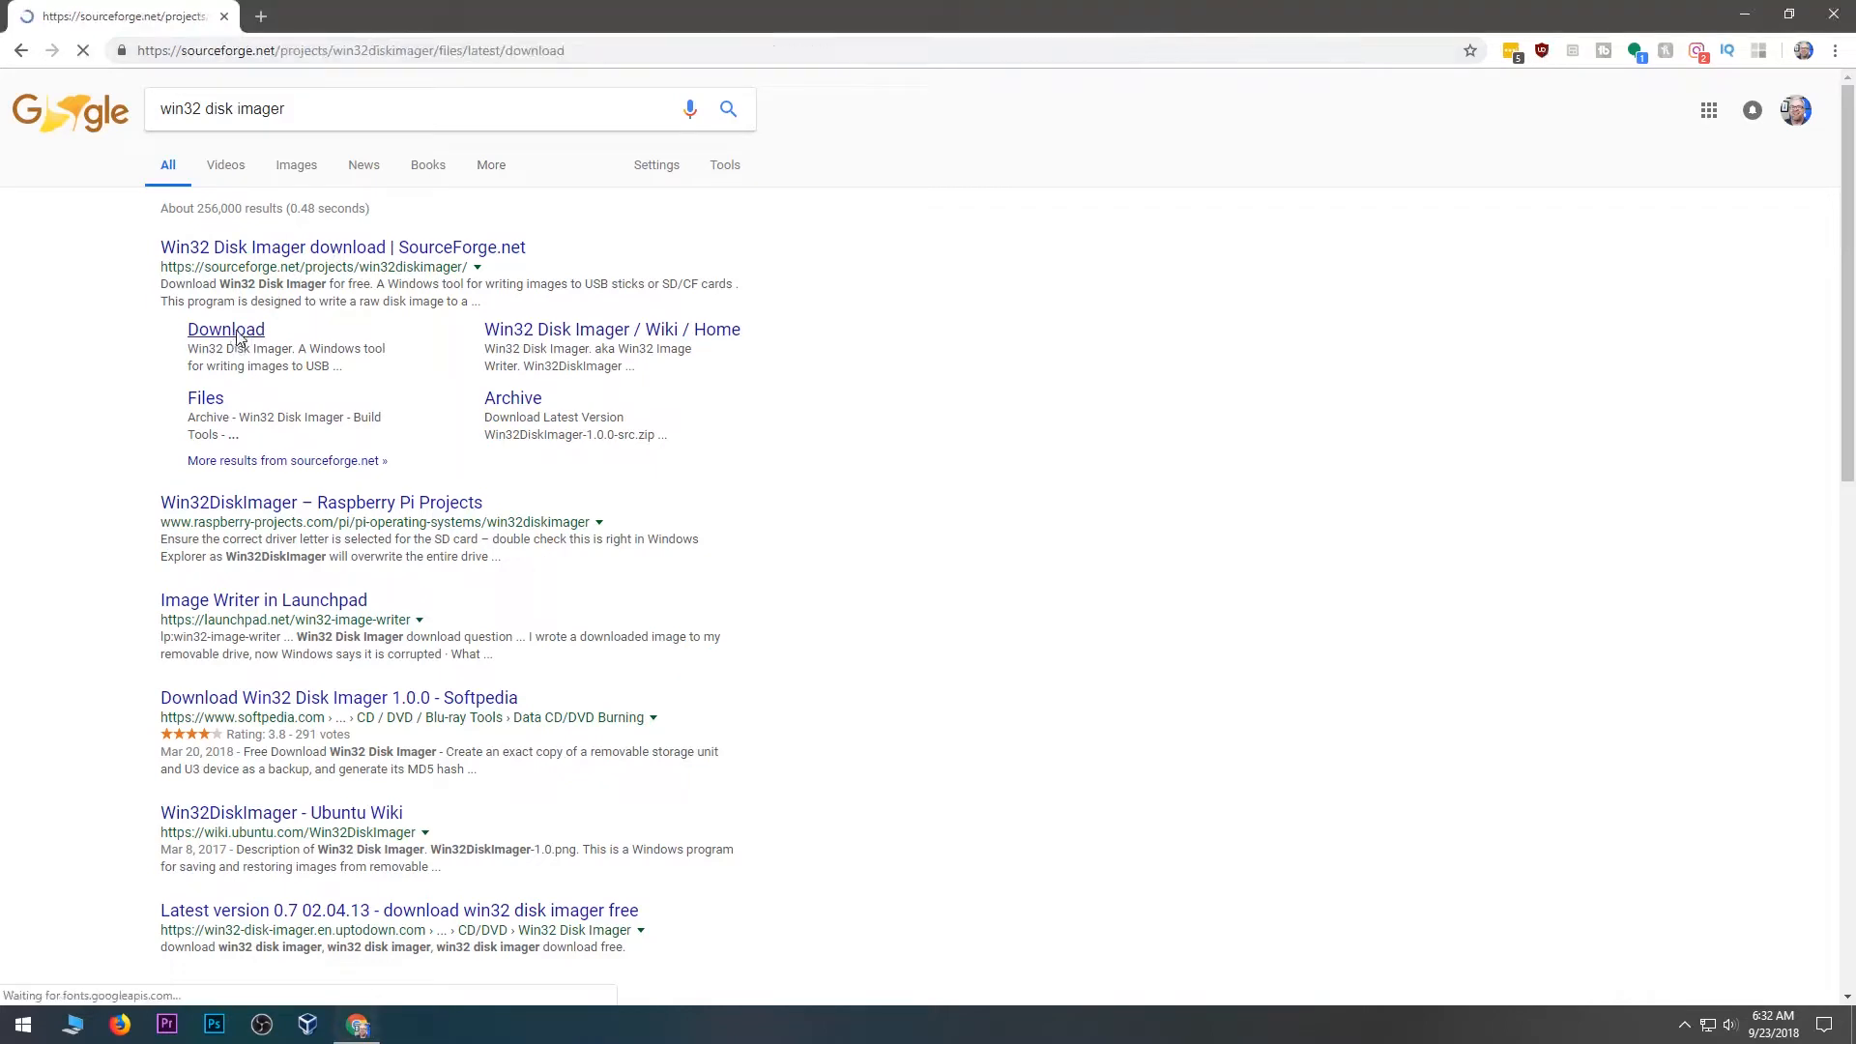
pyautogui.click(225, 330)
pyautogui.write('win')
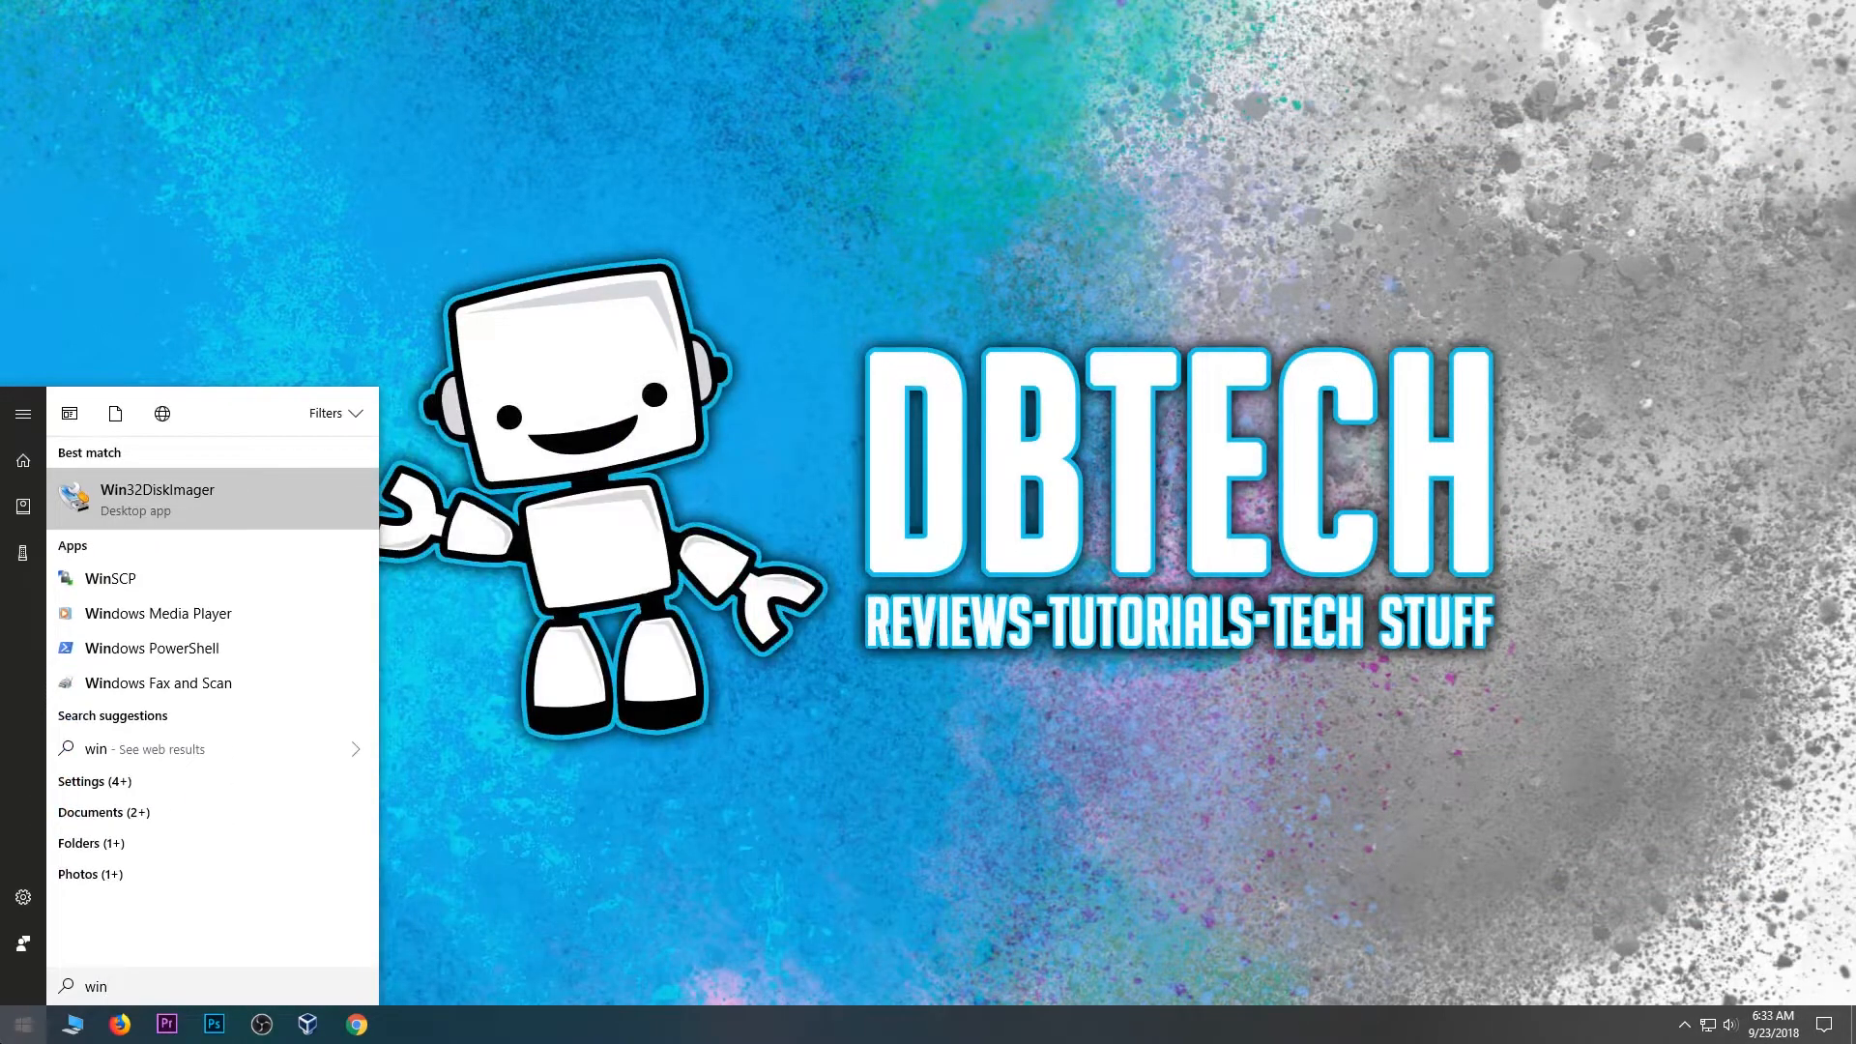
# Step: Launch Win32DiskImager from the Windows search Best match results
pyautogui.click(157, 500)
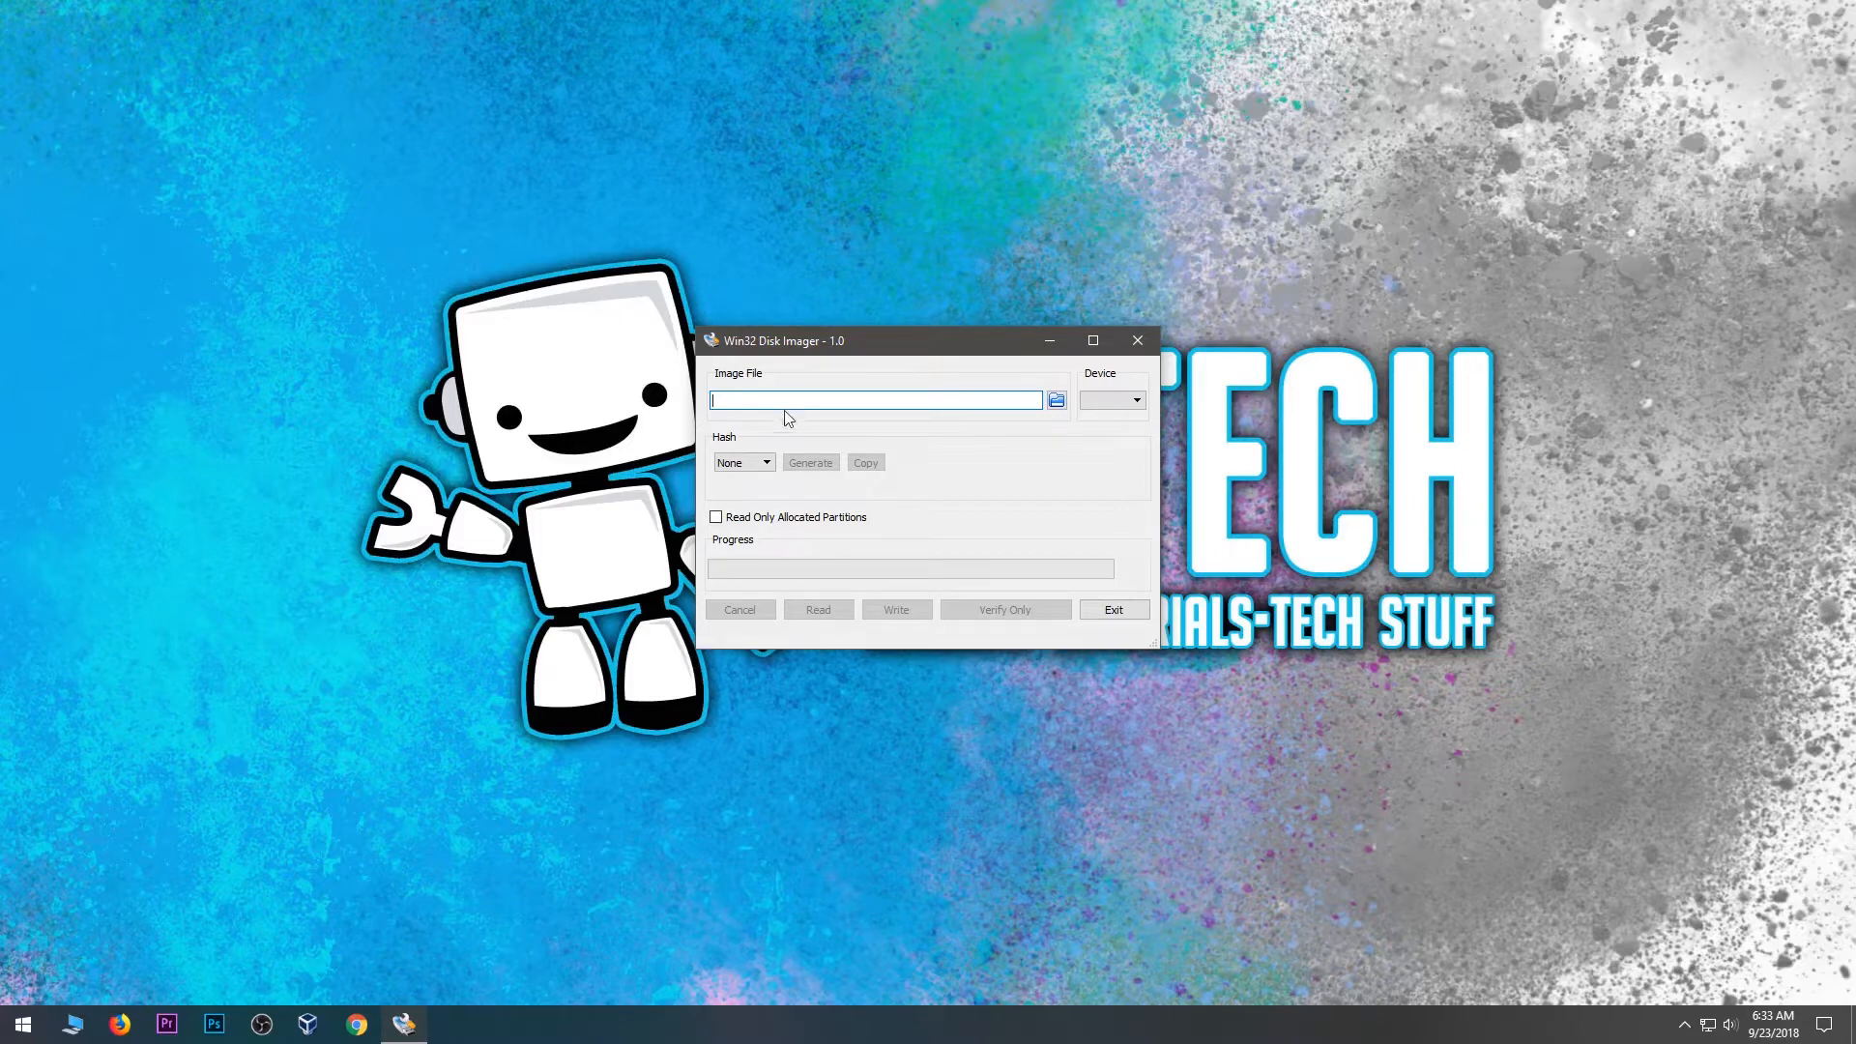
pyautogui.moveTo(785, 396)
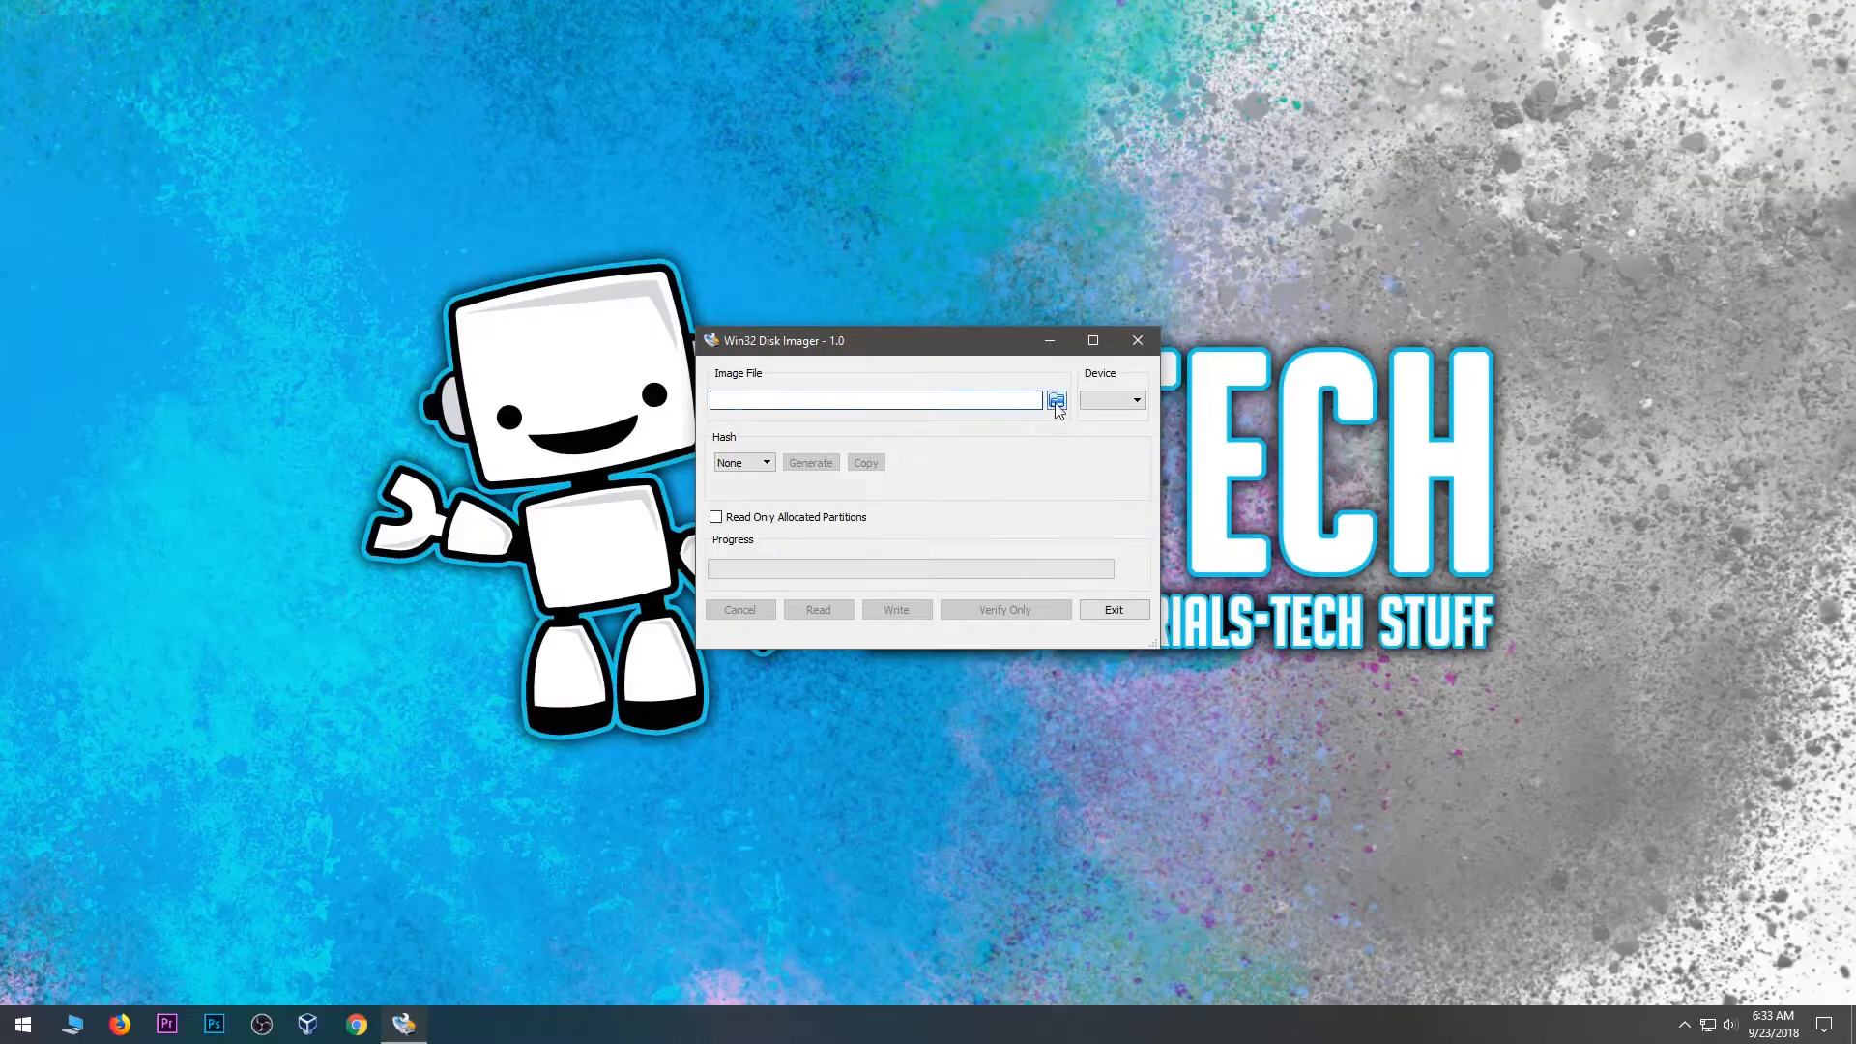
# Step: Load ubuntu-18.04-desktop-amd64.iso from E:\Torrents as the image file
pyautogui.click(1055, 400)
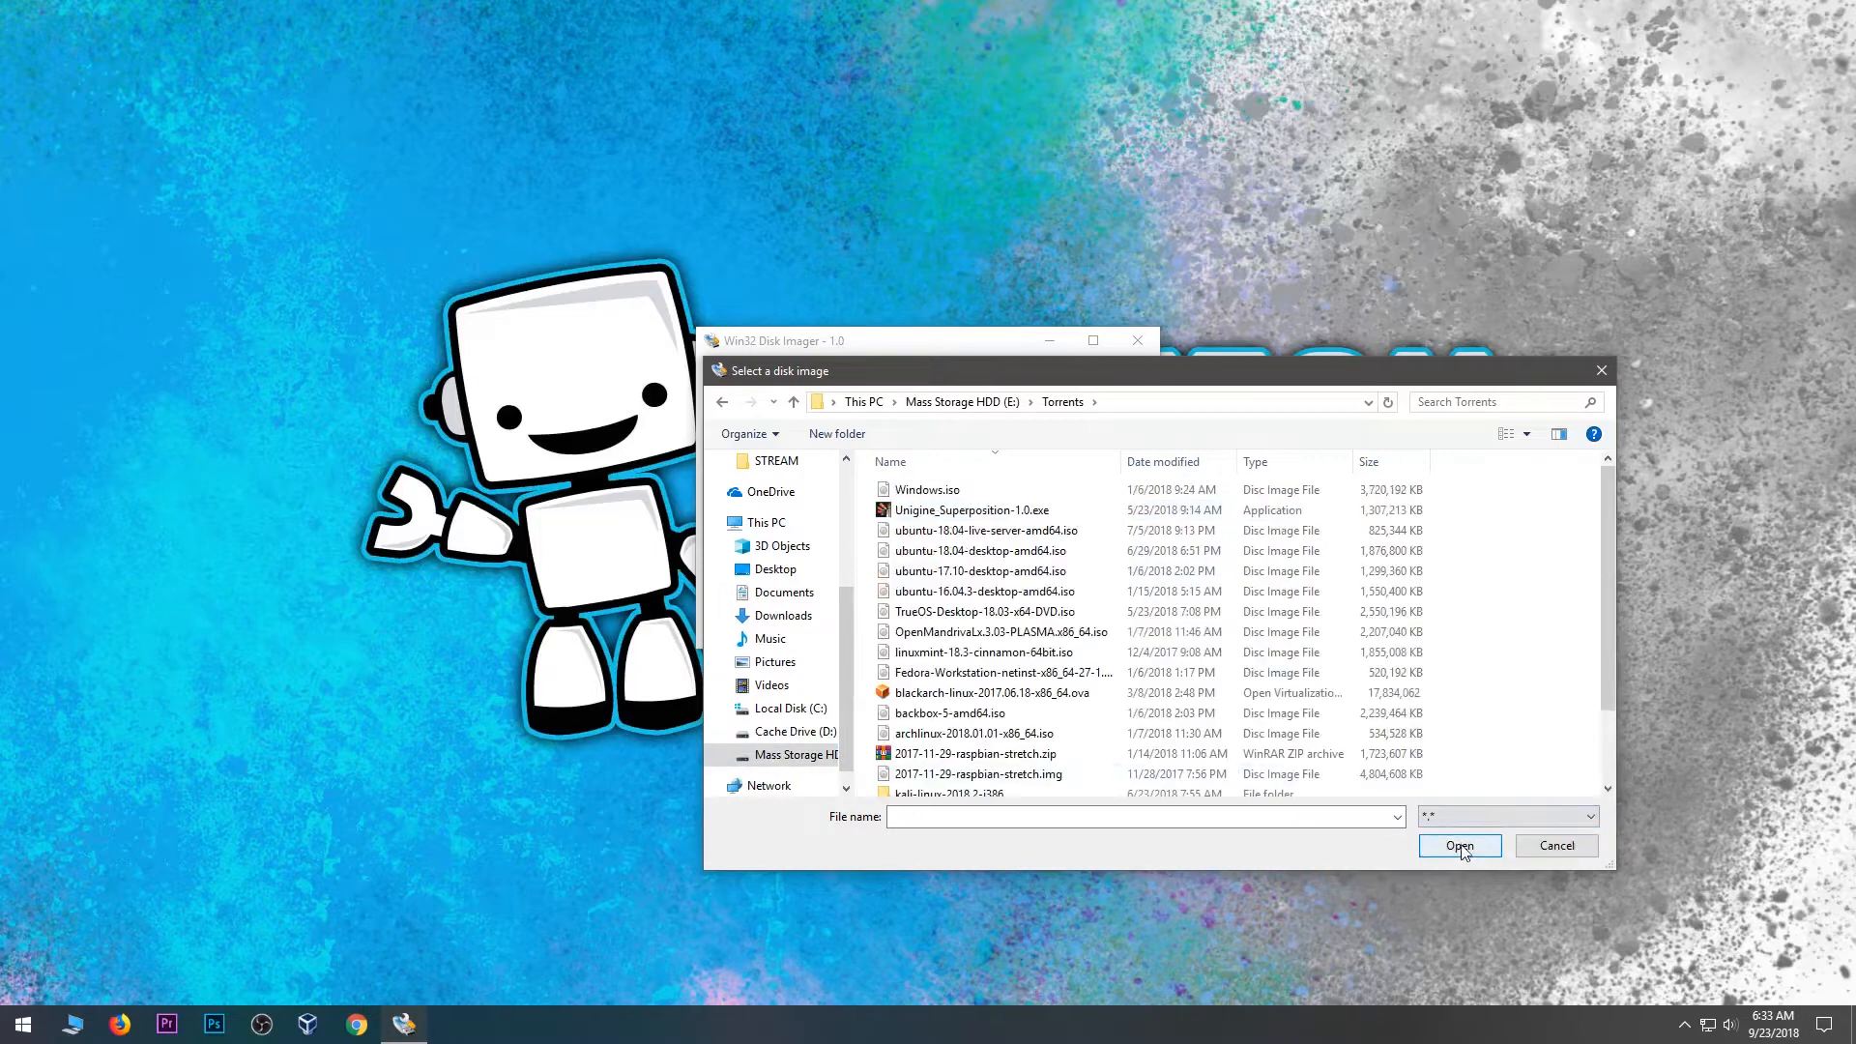
pyautogui.click(986, 530)
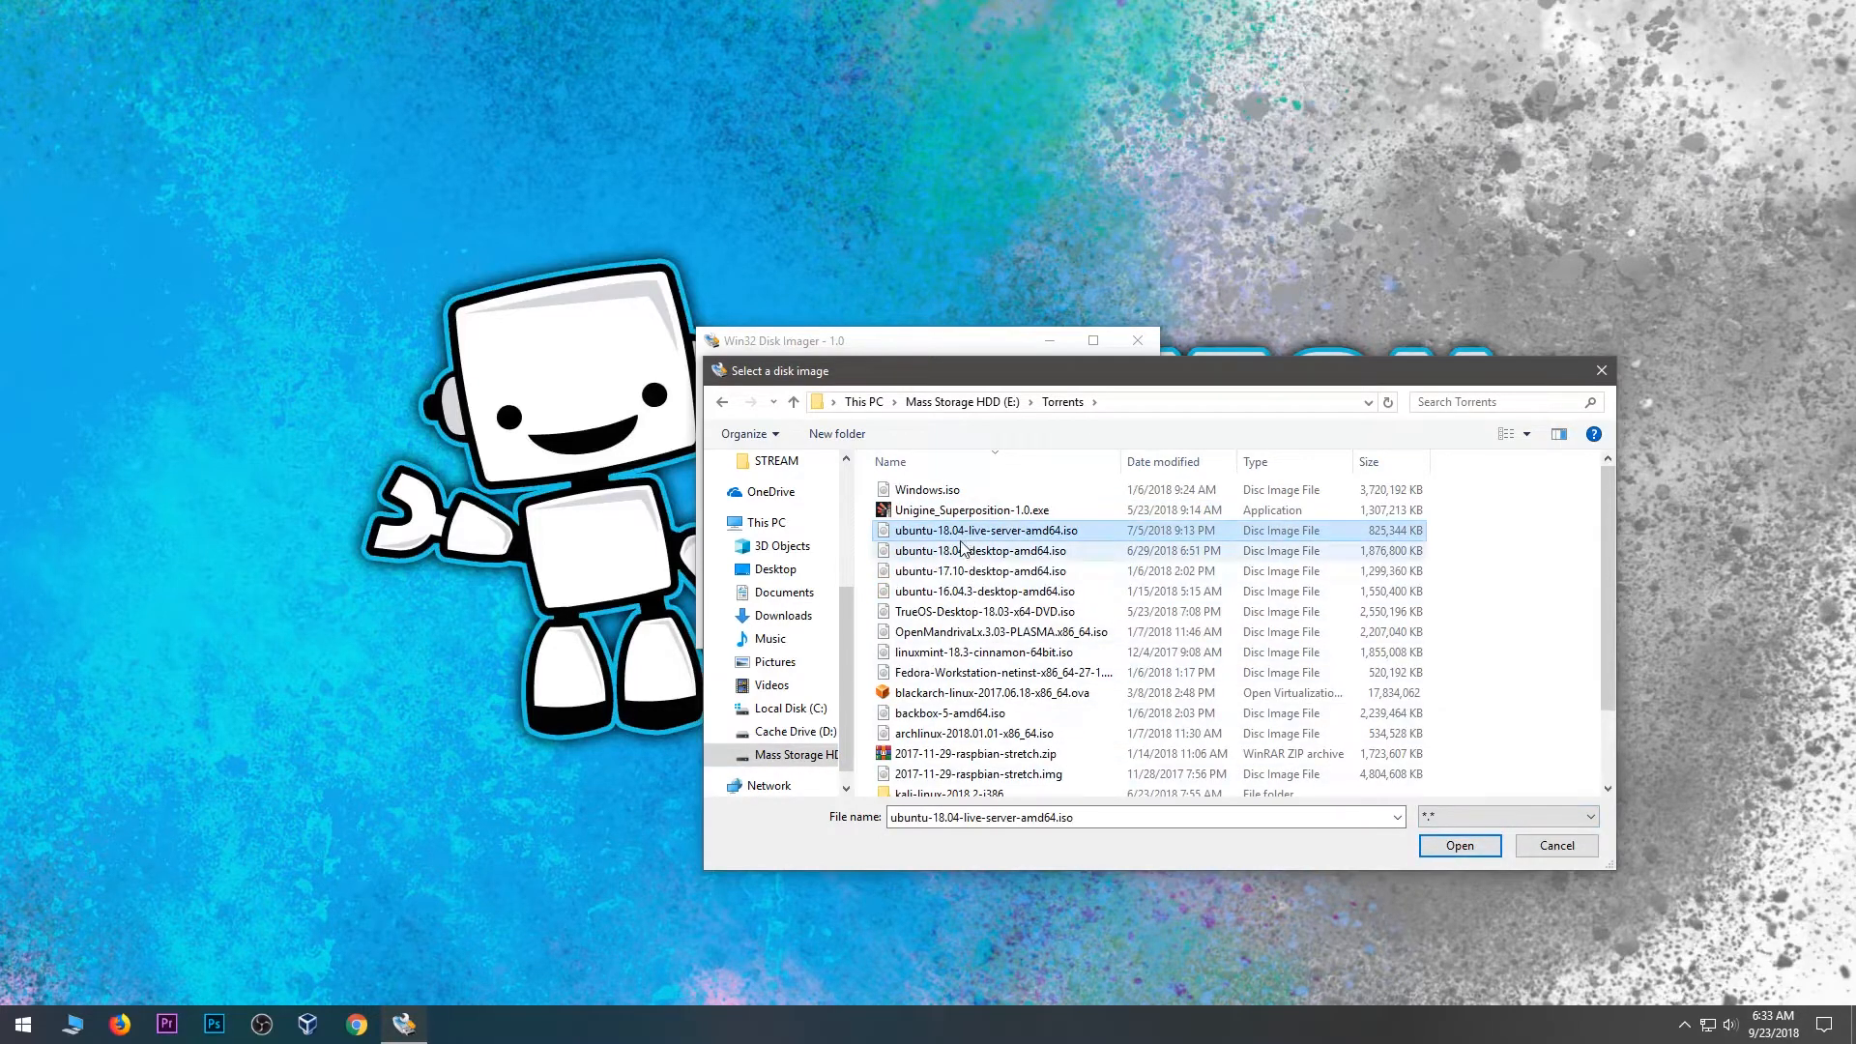
pyautogui.click(989, 550)
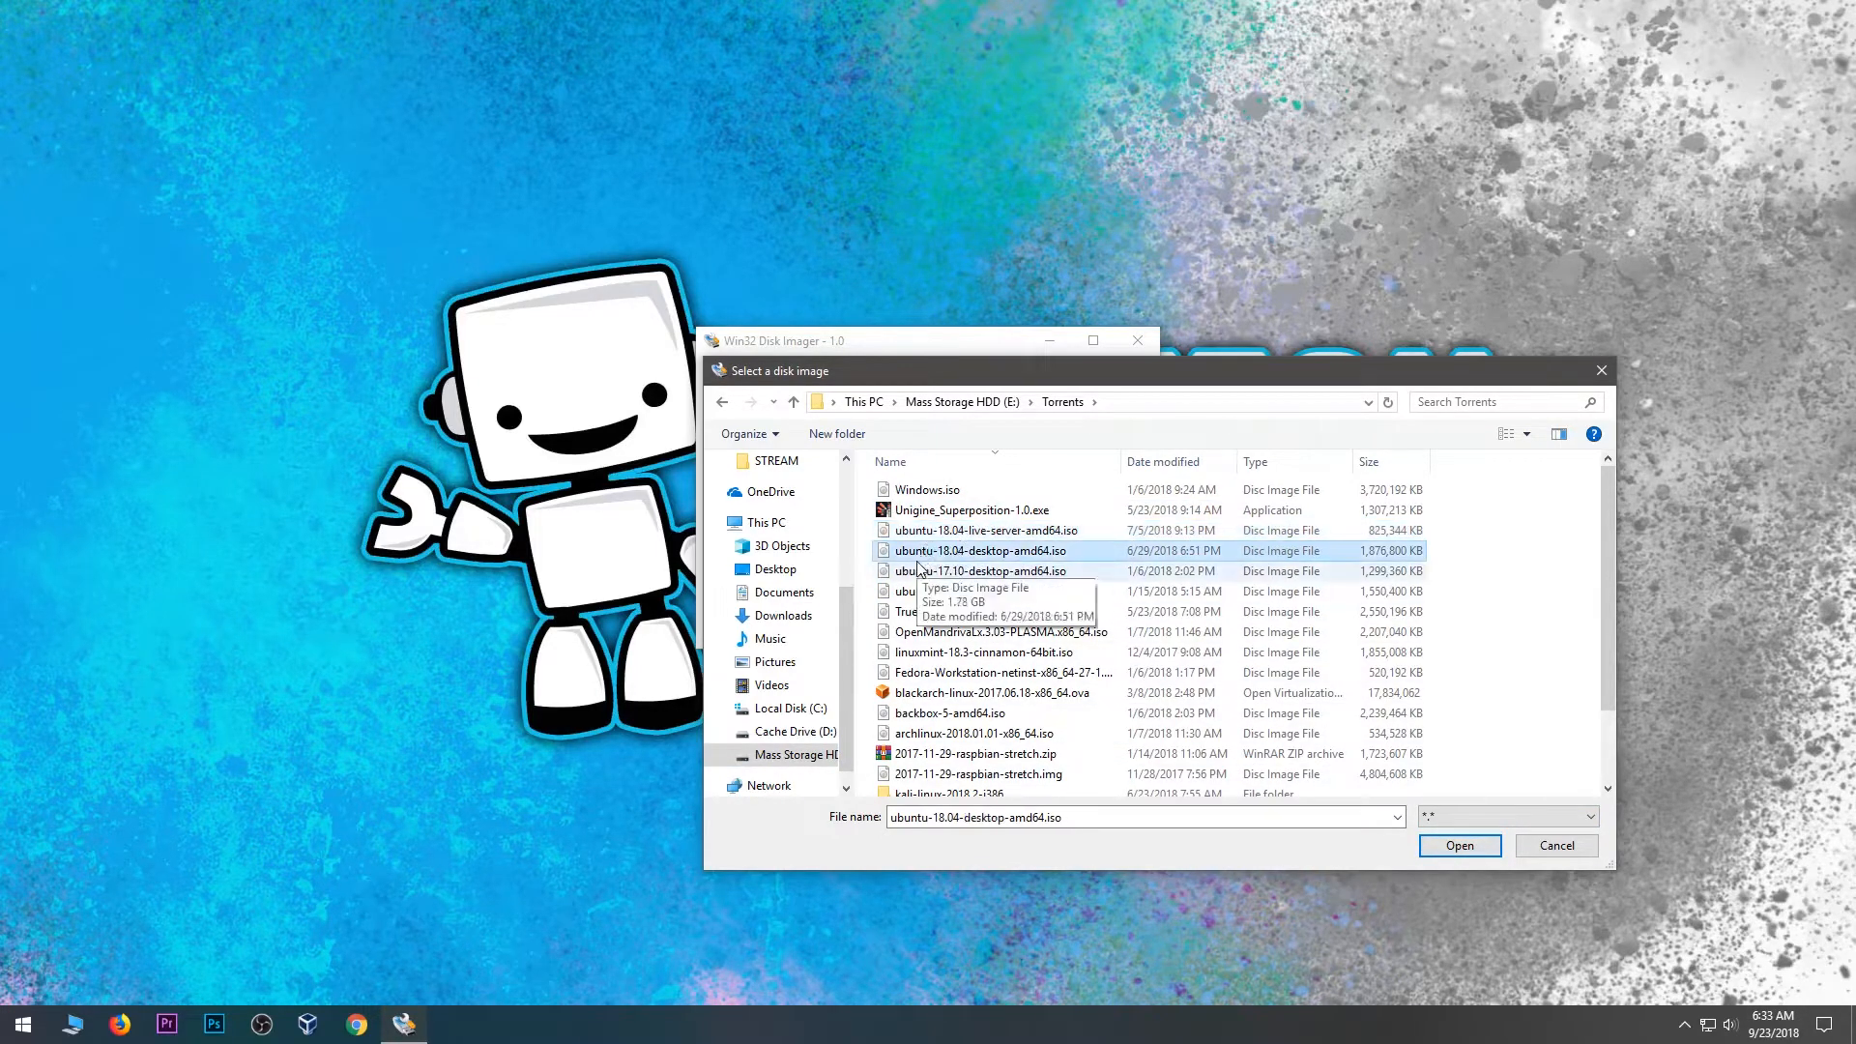
pyautogui.click(986, 530)
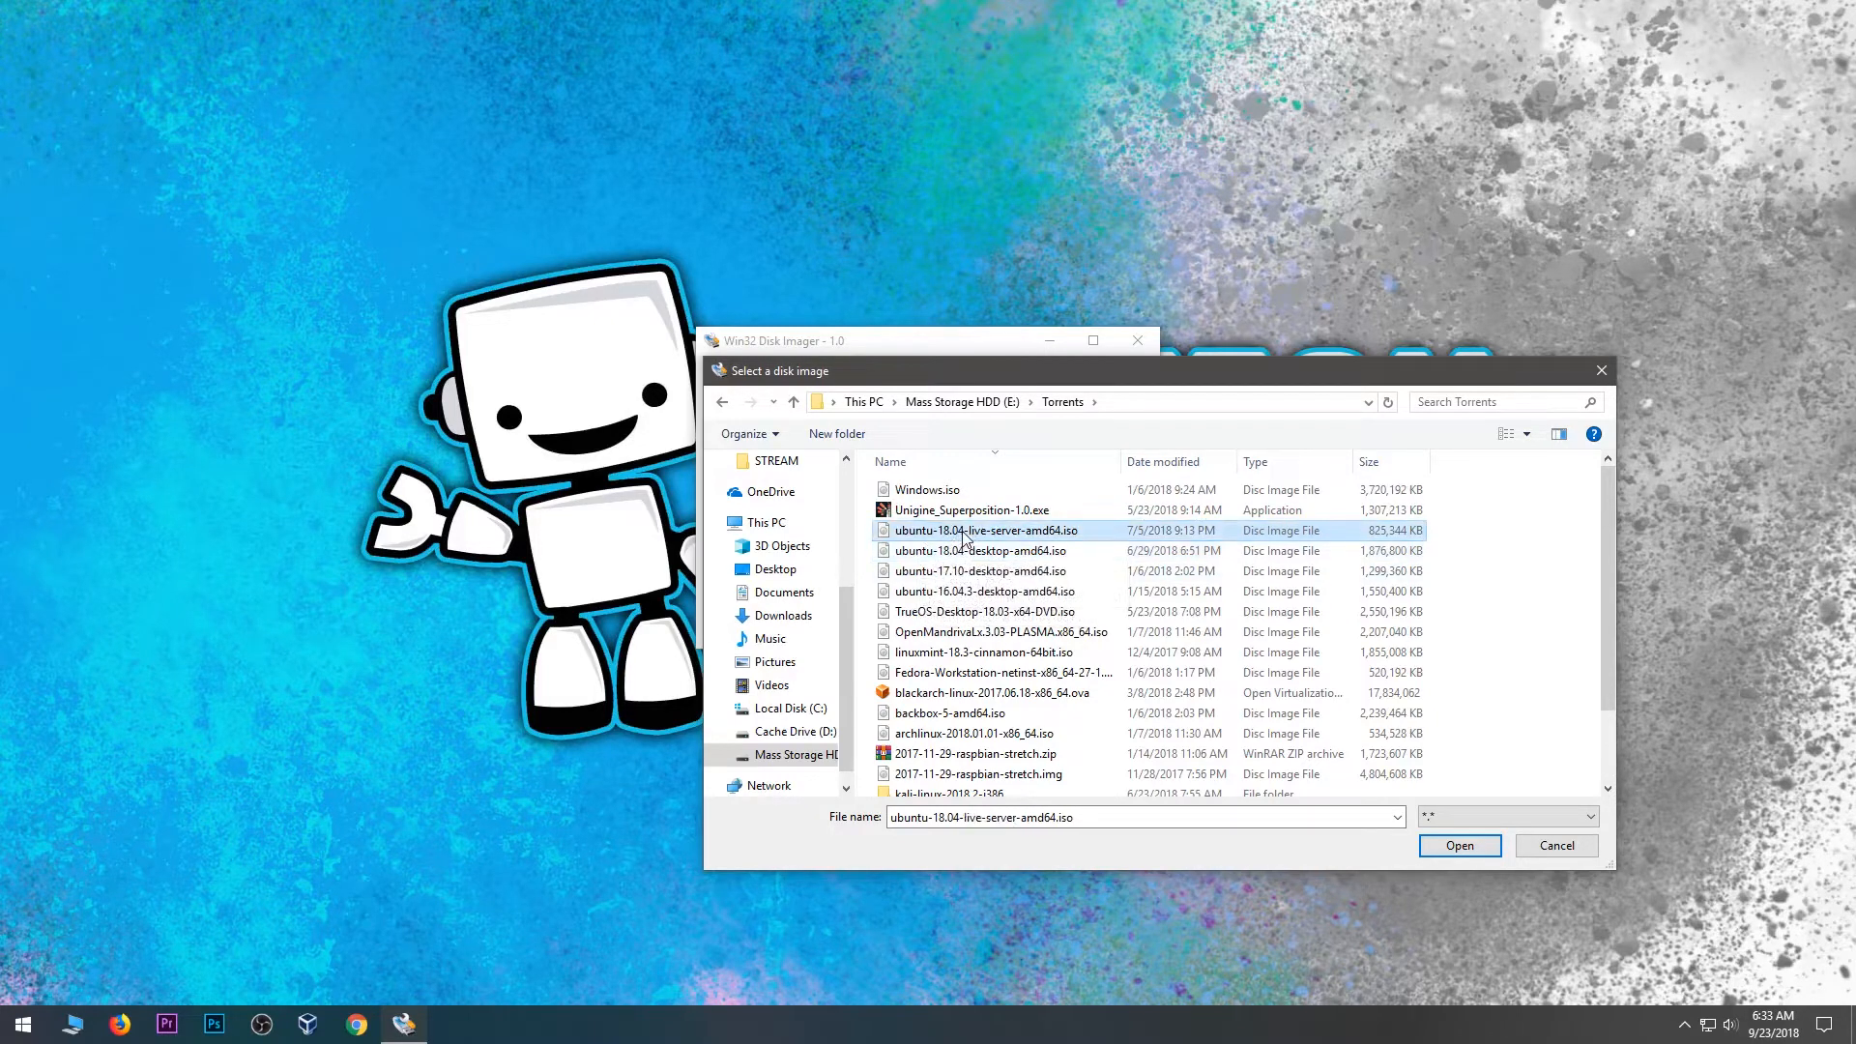
pyautogui.click(982, 551)
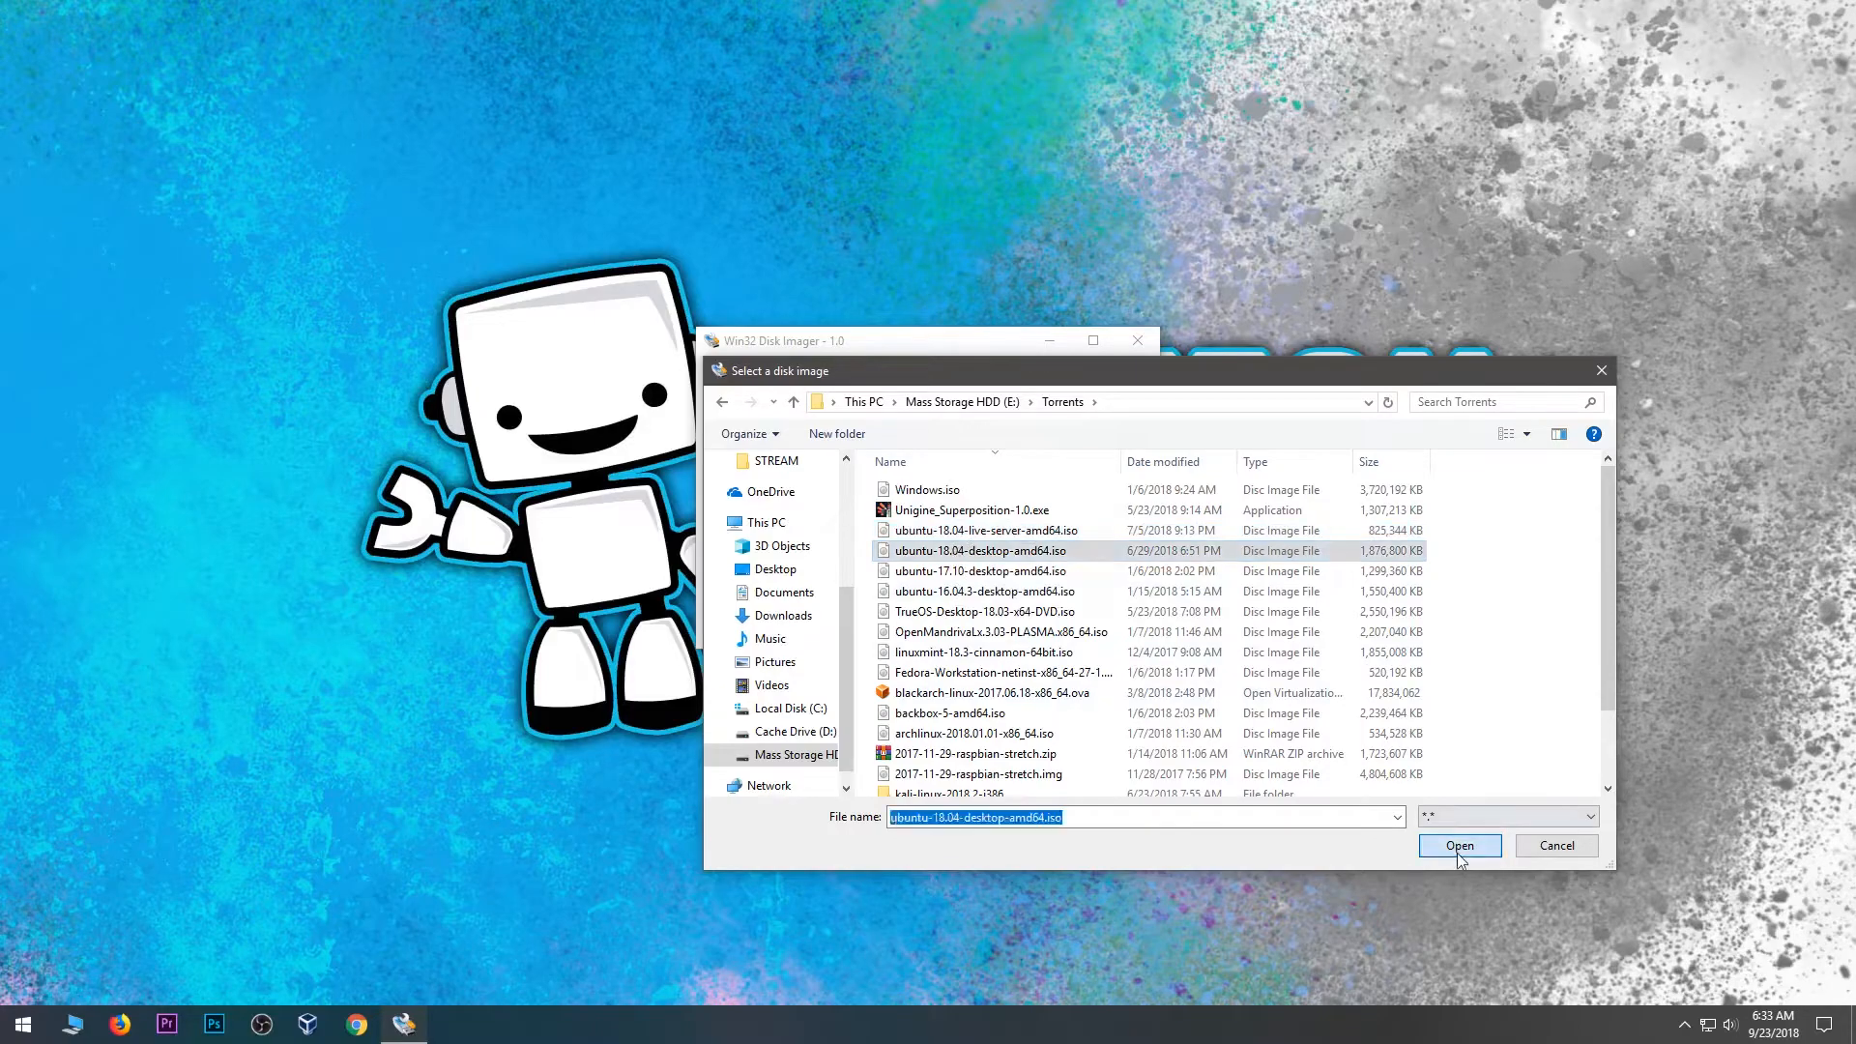
pyautogui.click(1460, 846)
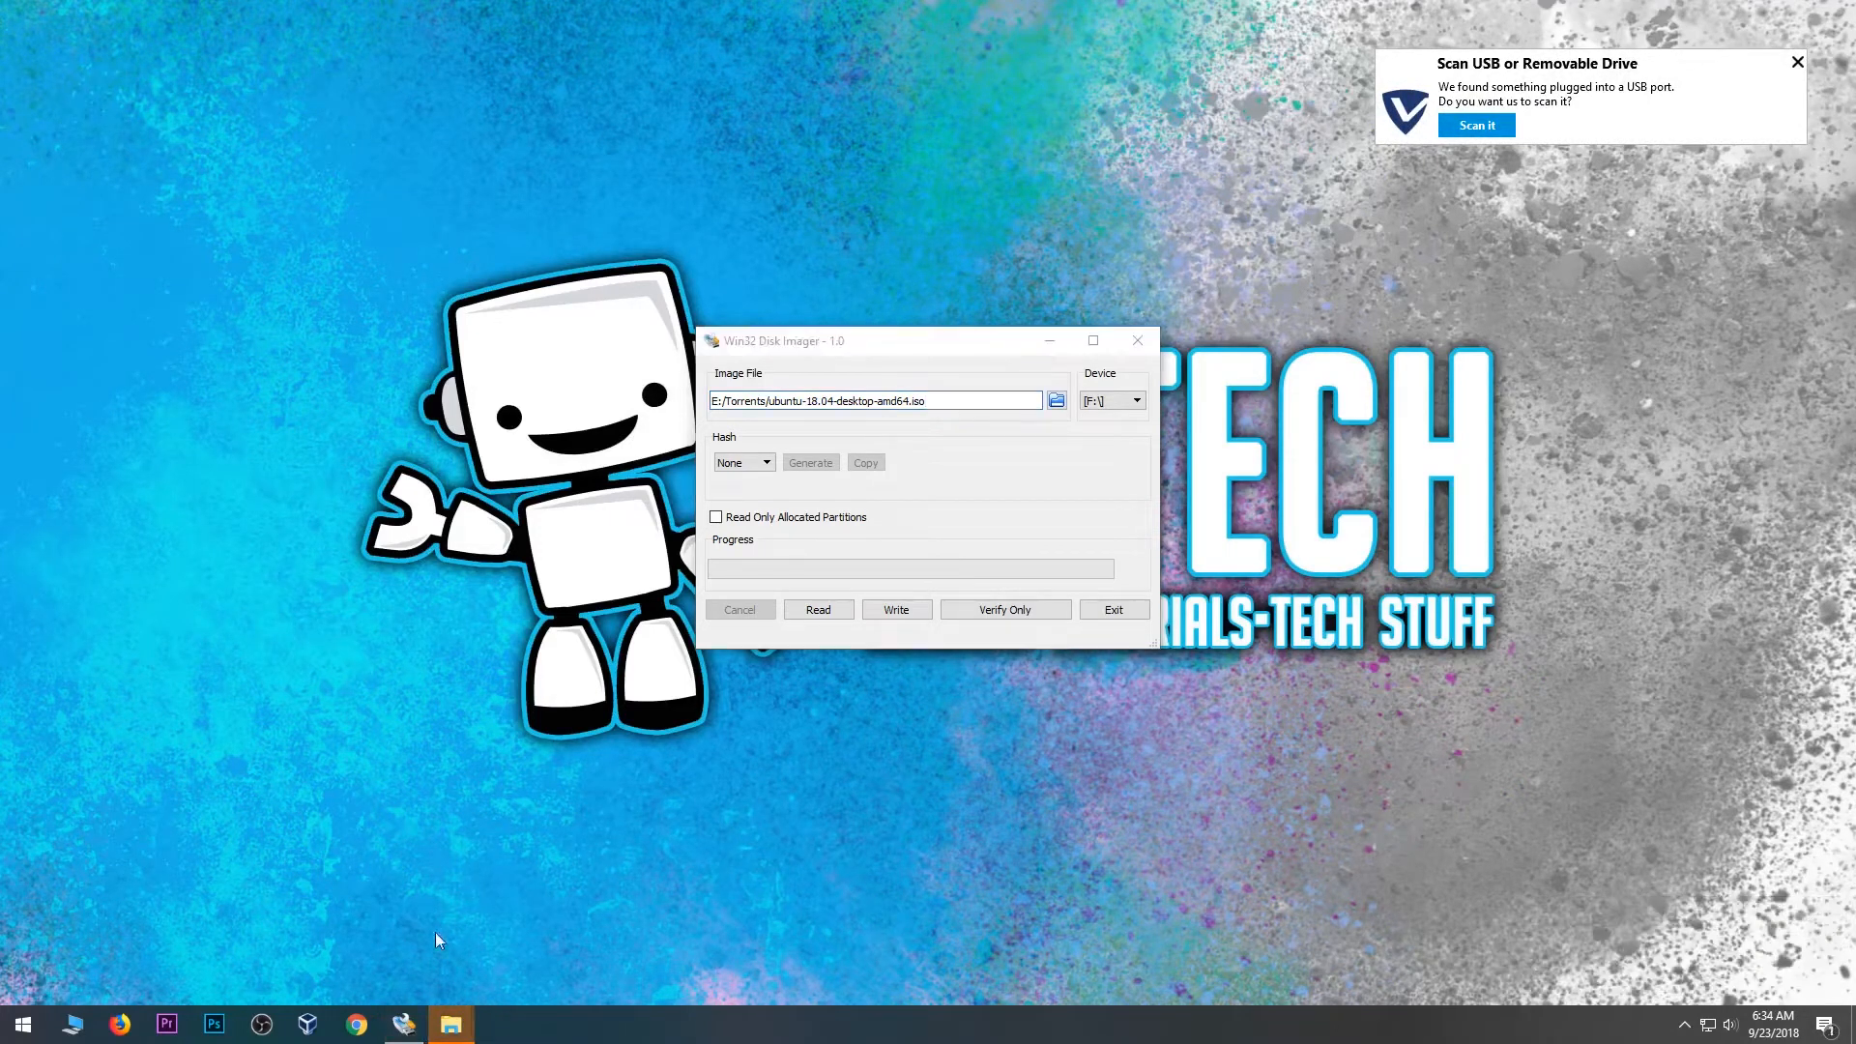
pyautogui.moveTo(1234, 906)
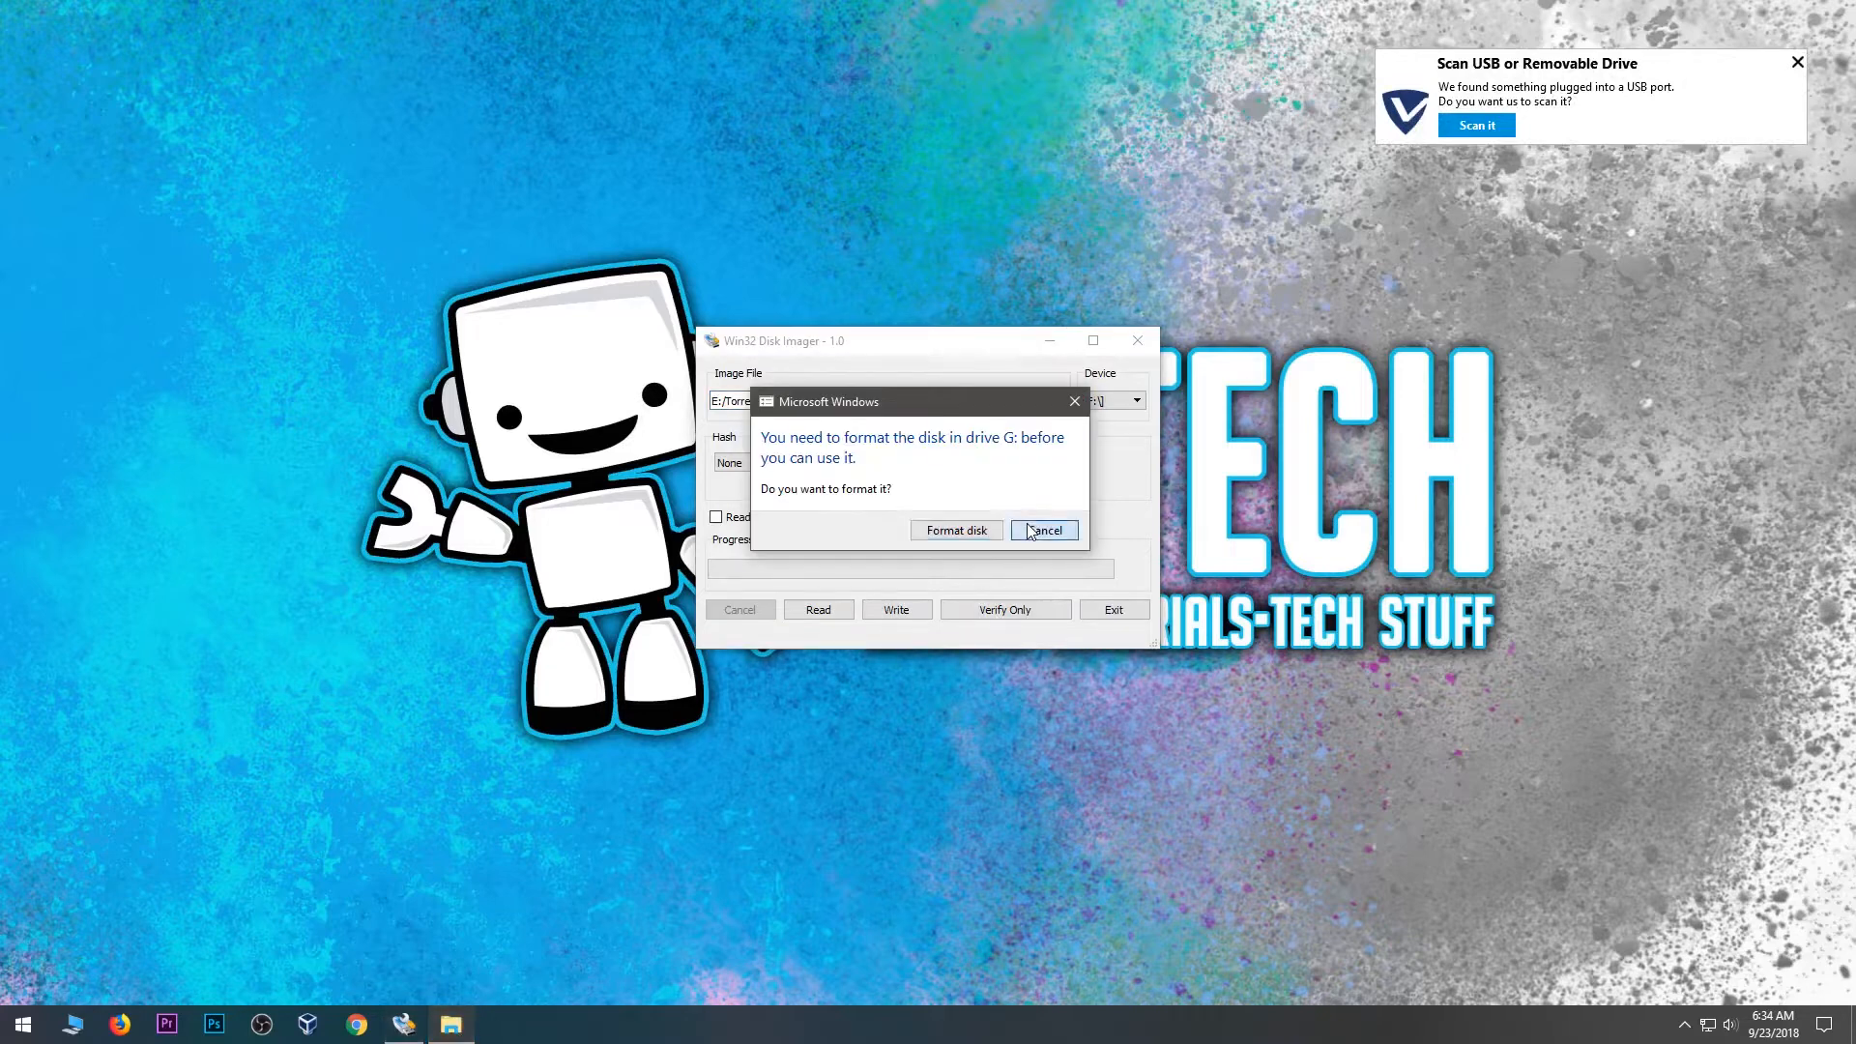
# Step: Cancel the Windows prompt to format drive G:
pyautogui.click(1043, 530)
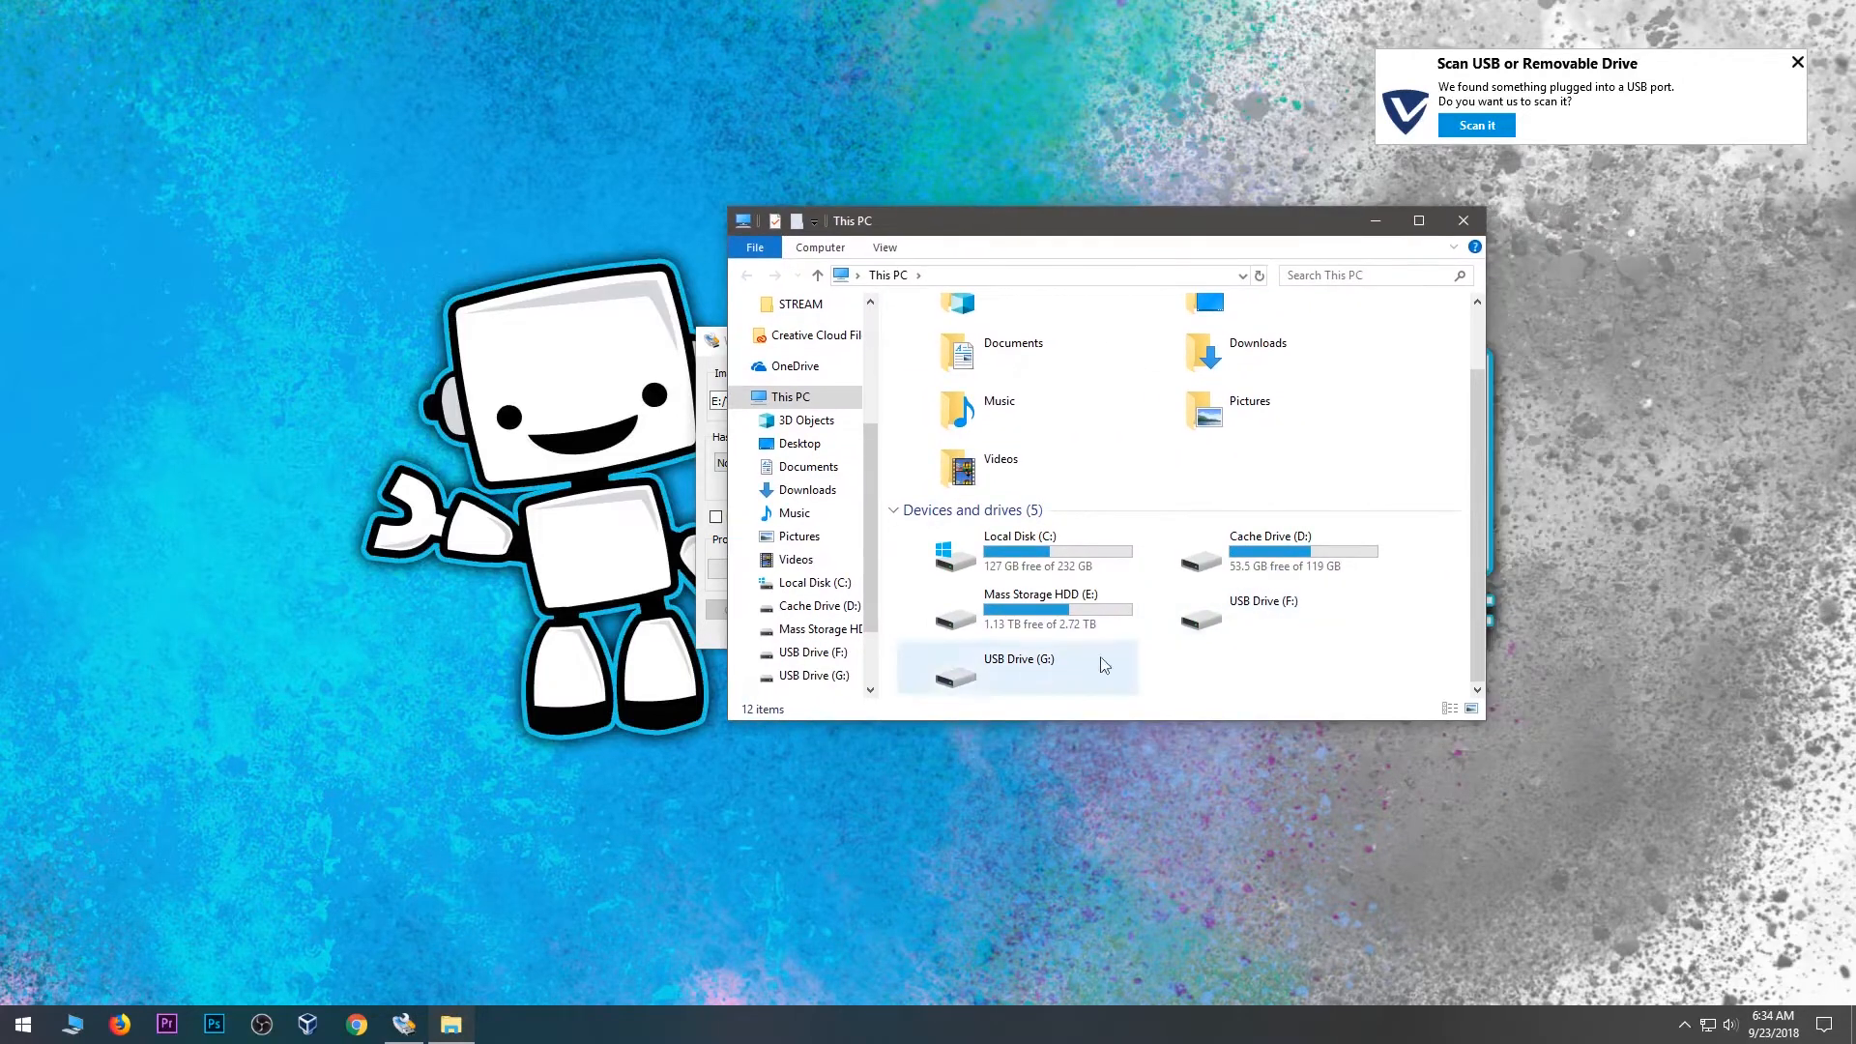
pyautogui.moveTo(1197, 562)
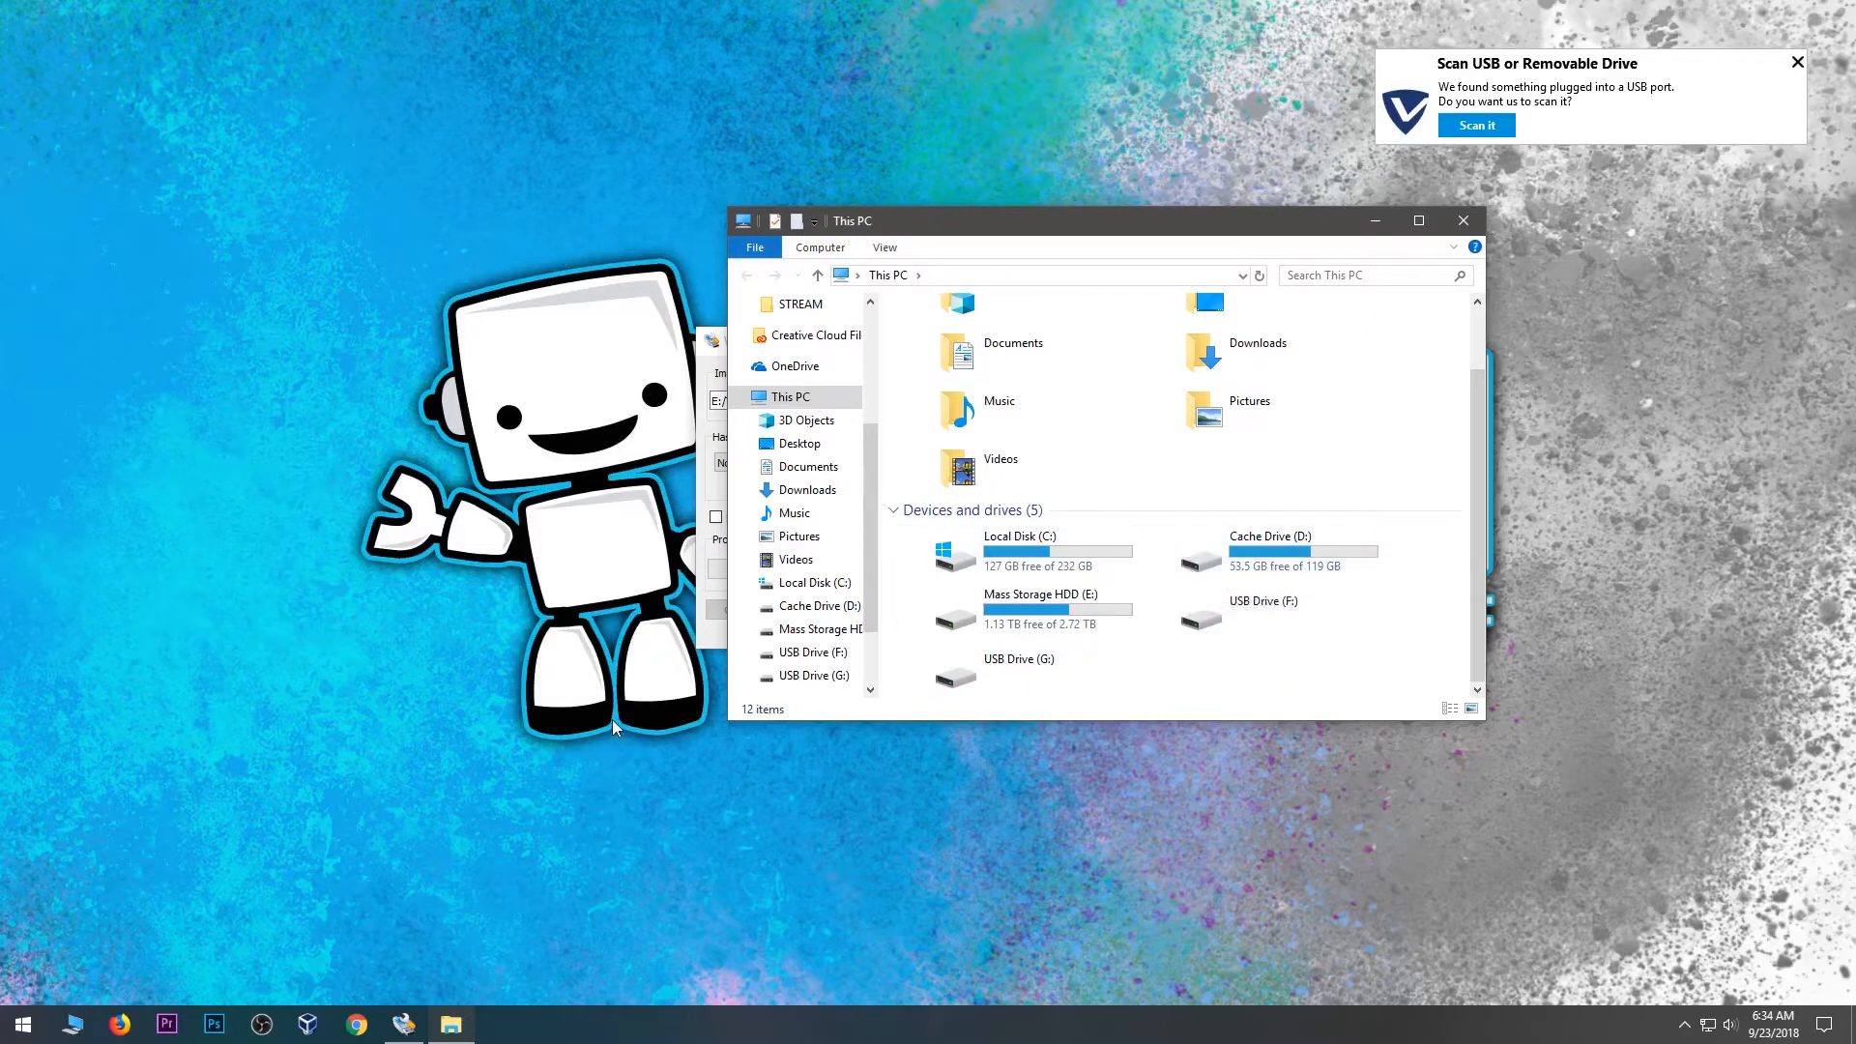
# Step: Right-click This PC to reach Manage for Computer Management
pyautogui.rightClick(788, 396)
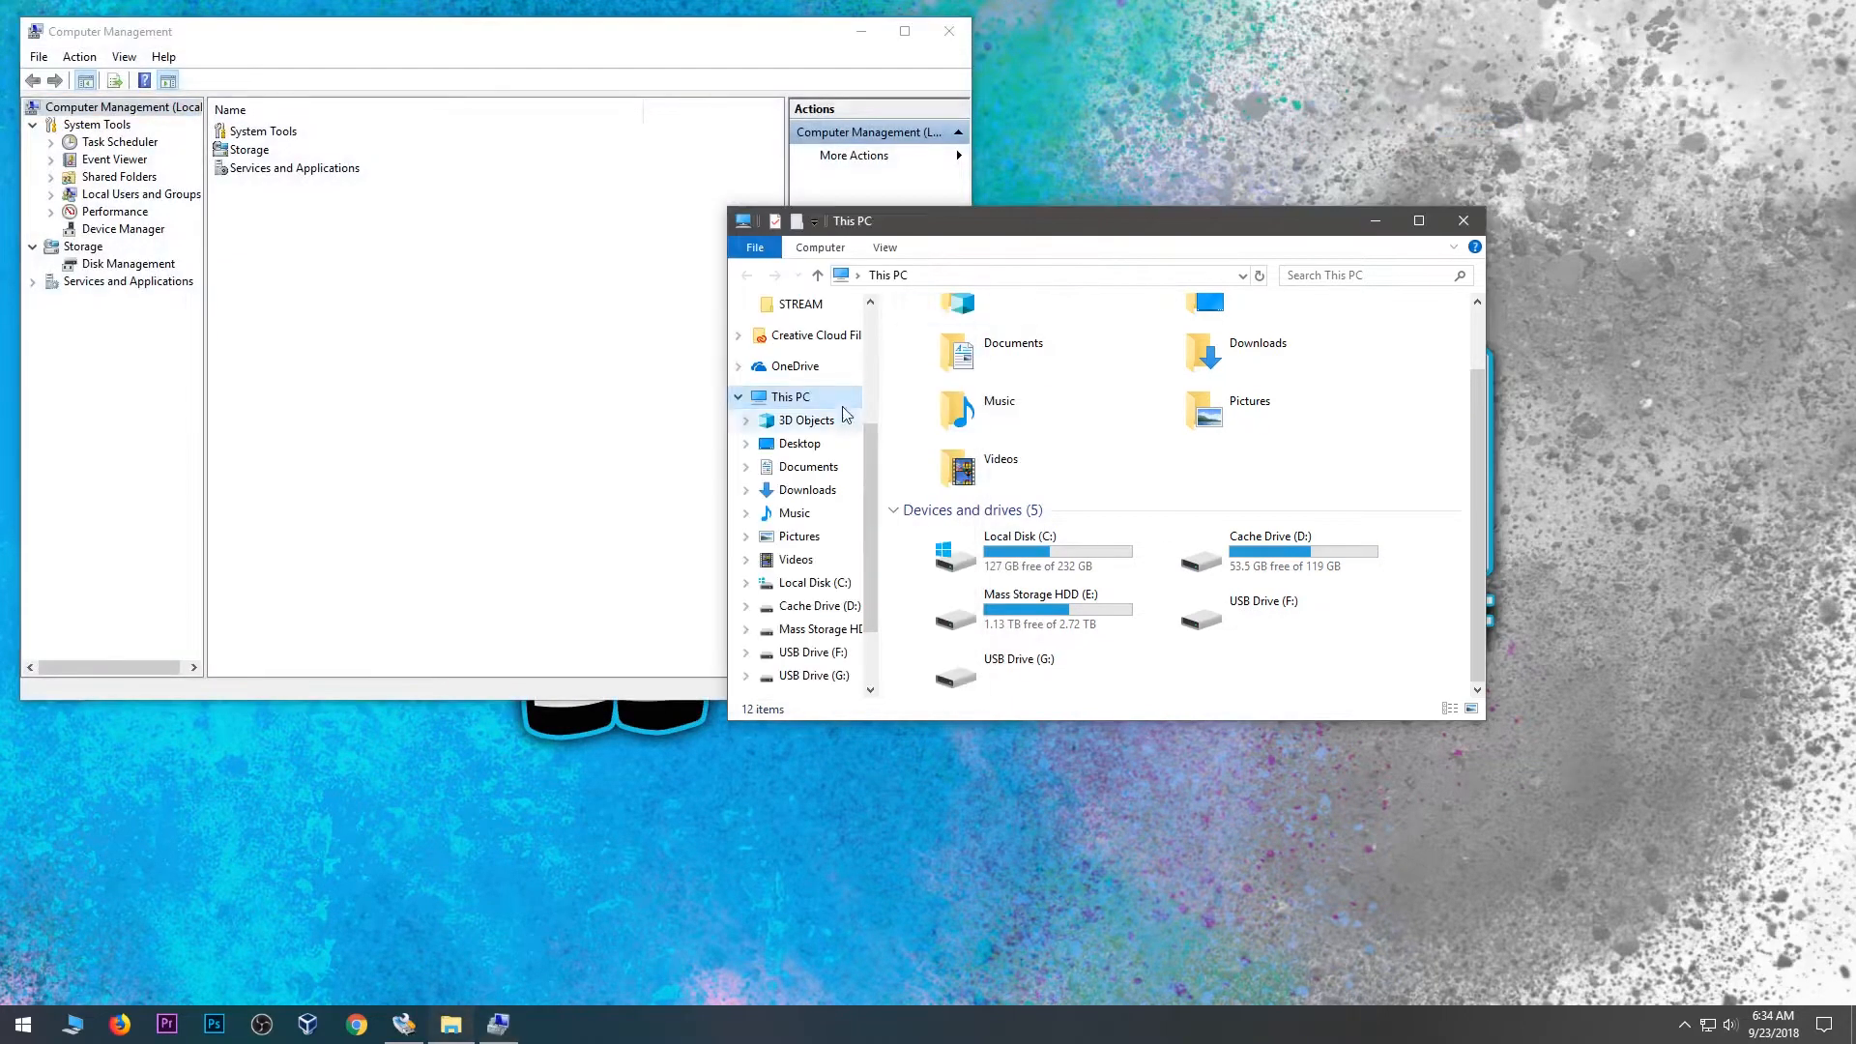
# Step: Select Disk 3, the 14.92 GB removable disk, in Disk Management
pyautogui.rightClick(783, 398)
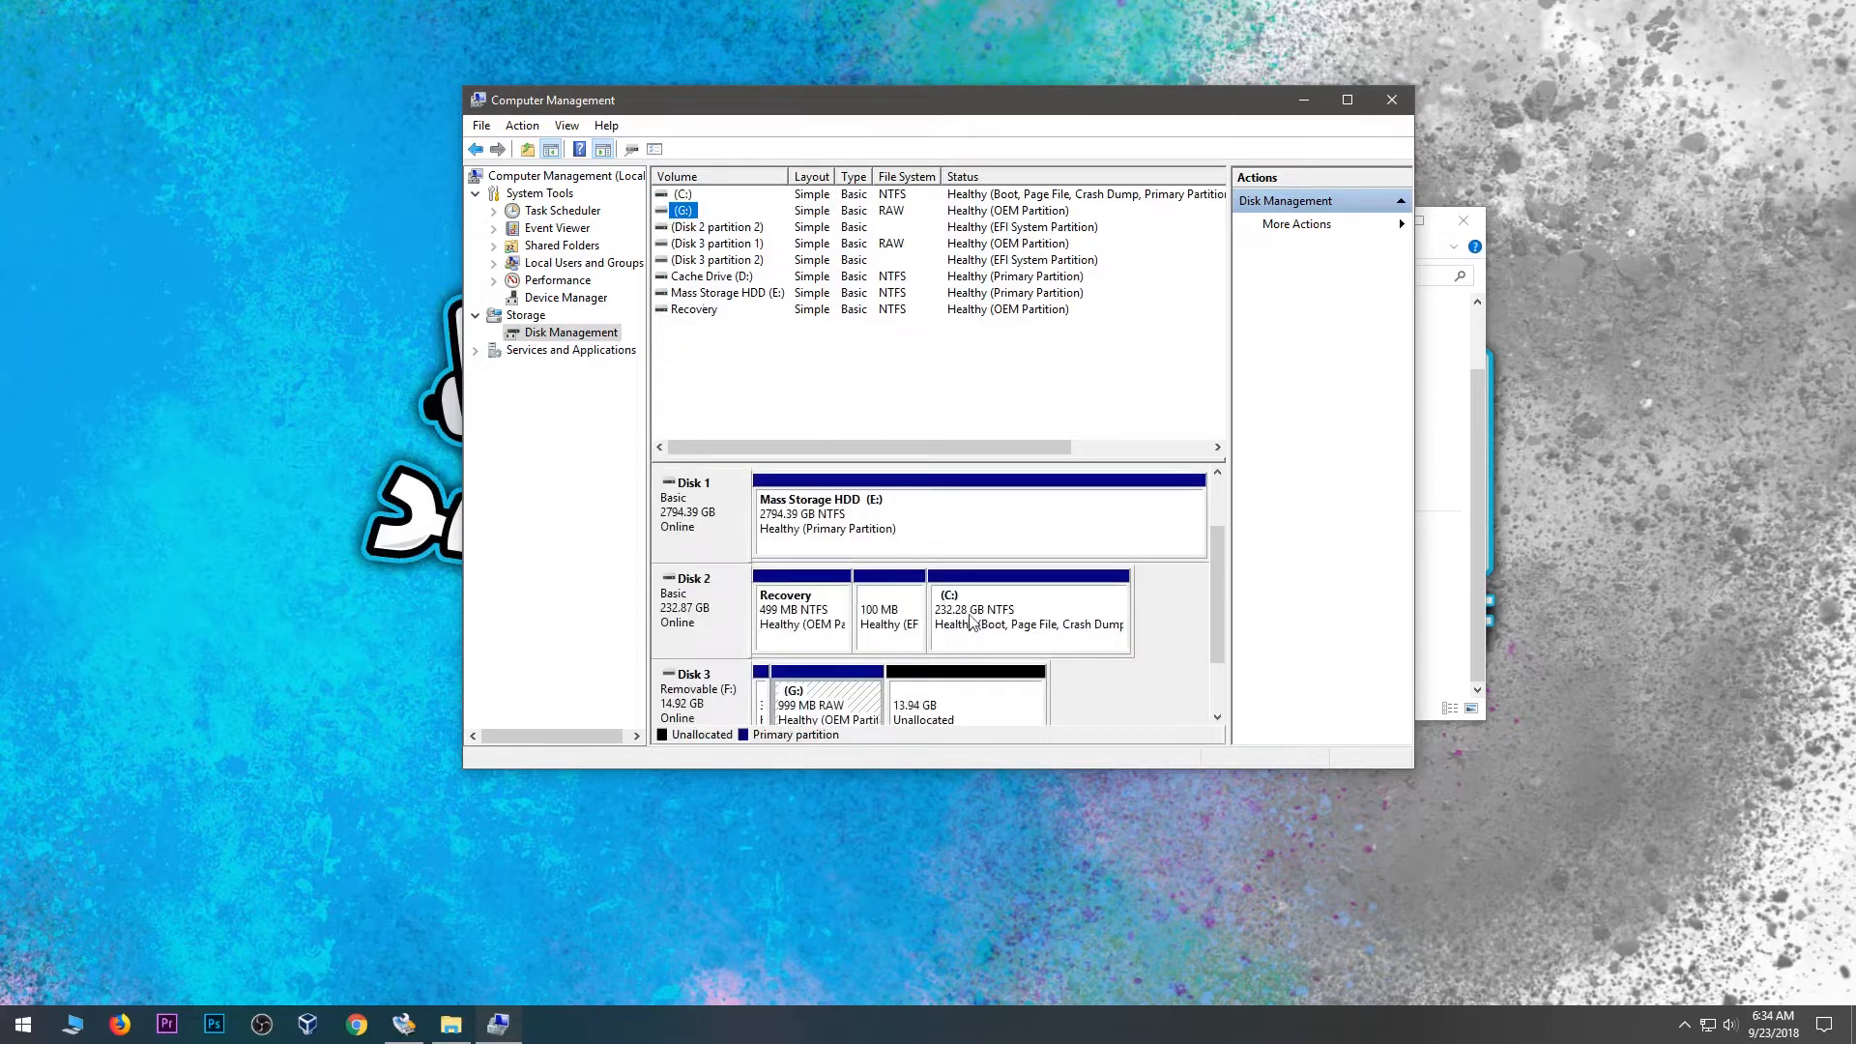
pyautogui.scroll(-3)
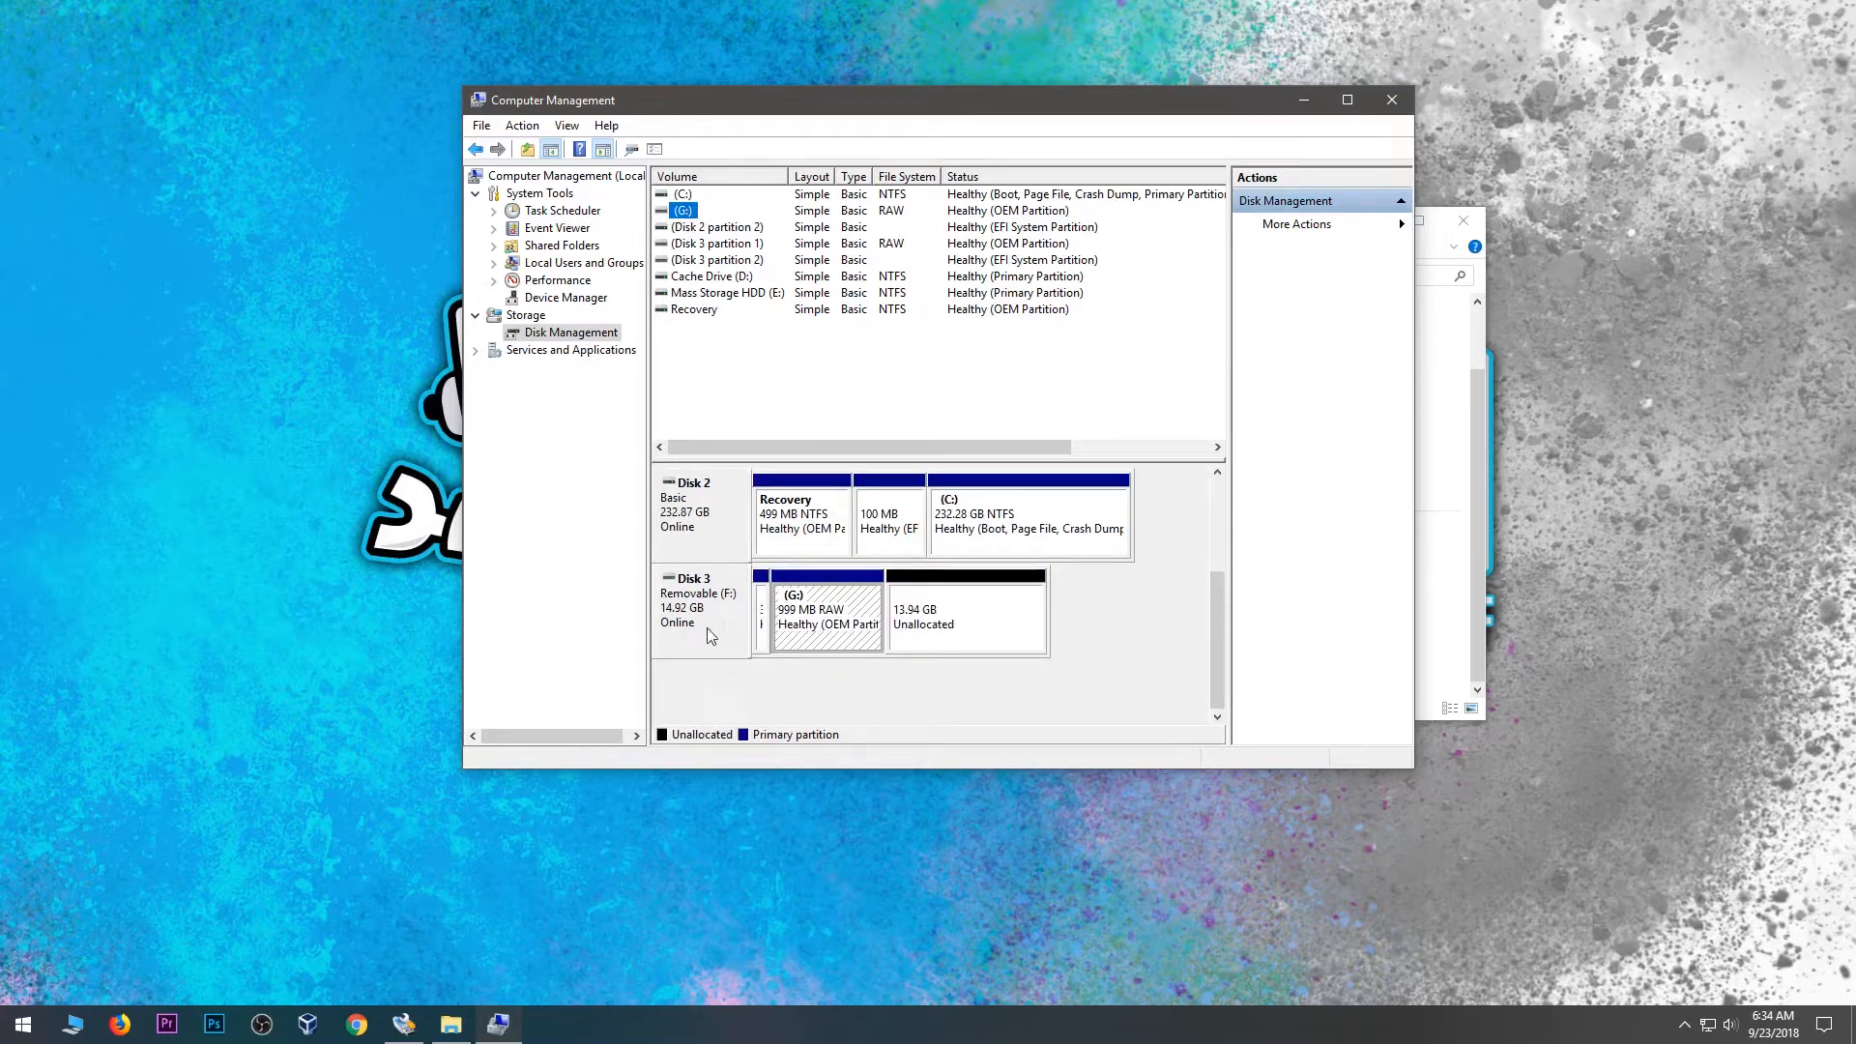
pyautogui.click(15, 1025)
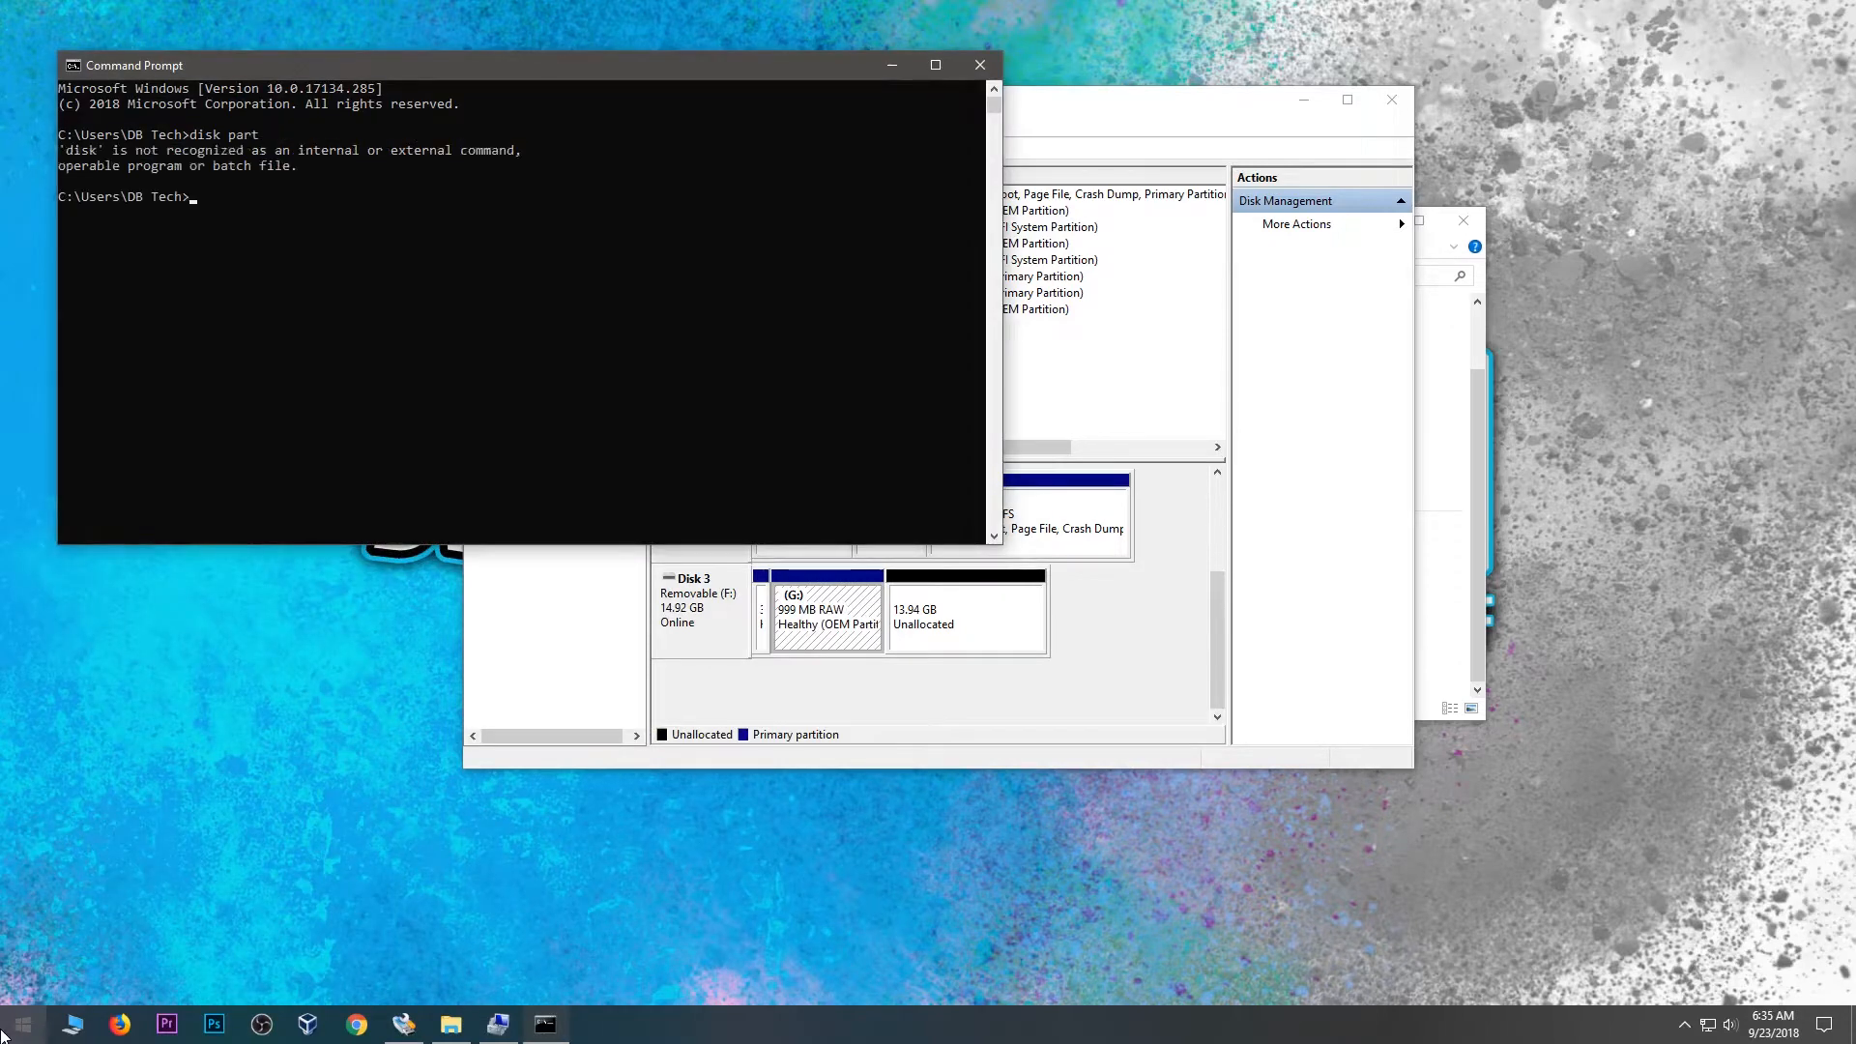
# Step: In diskpart, select disk 3, clean it, and exit
pyautogui.write('diskpart')
pyautogui.write('list disk')
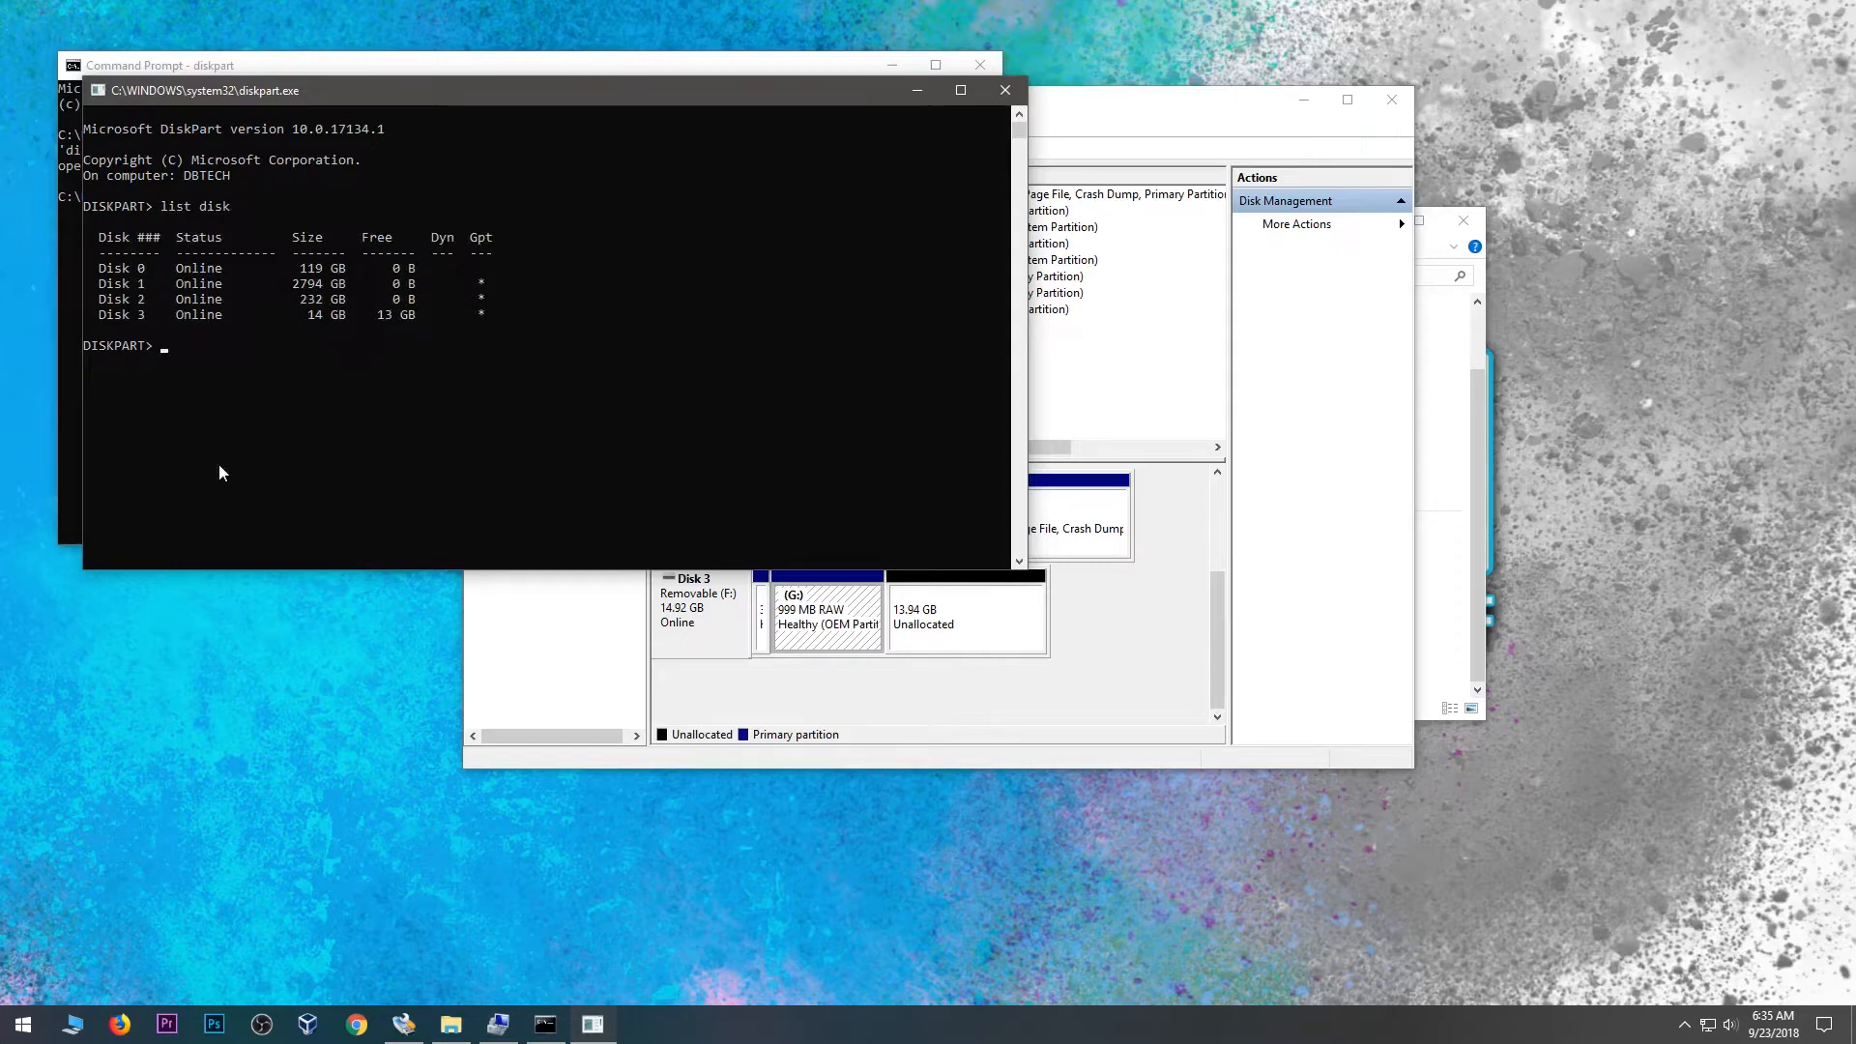
pyautogui.moveTo(799, 711)
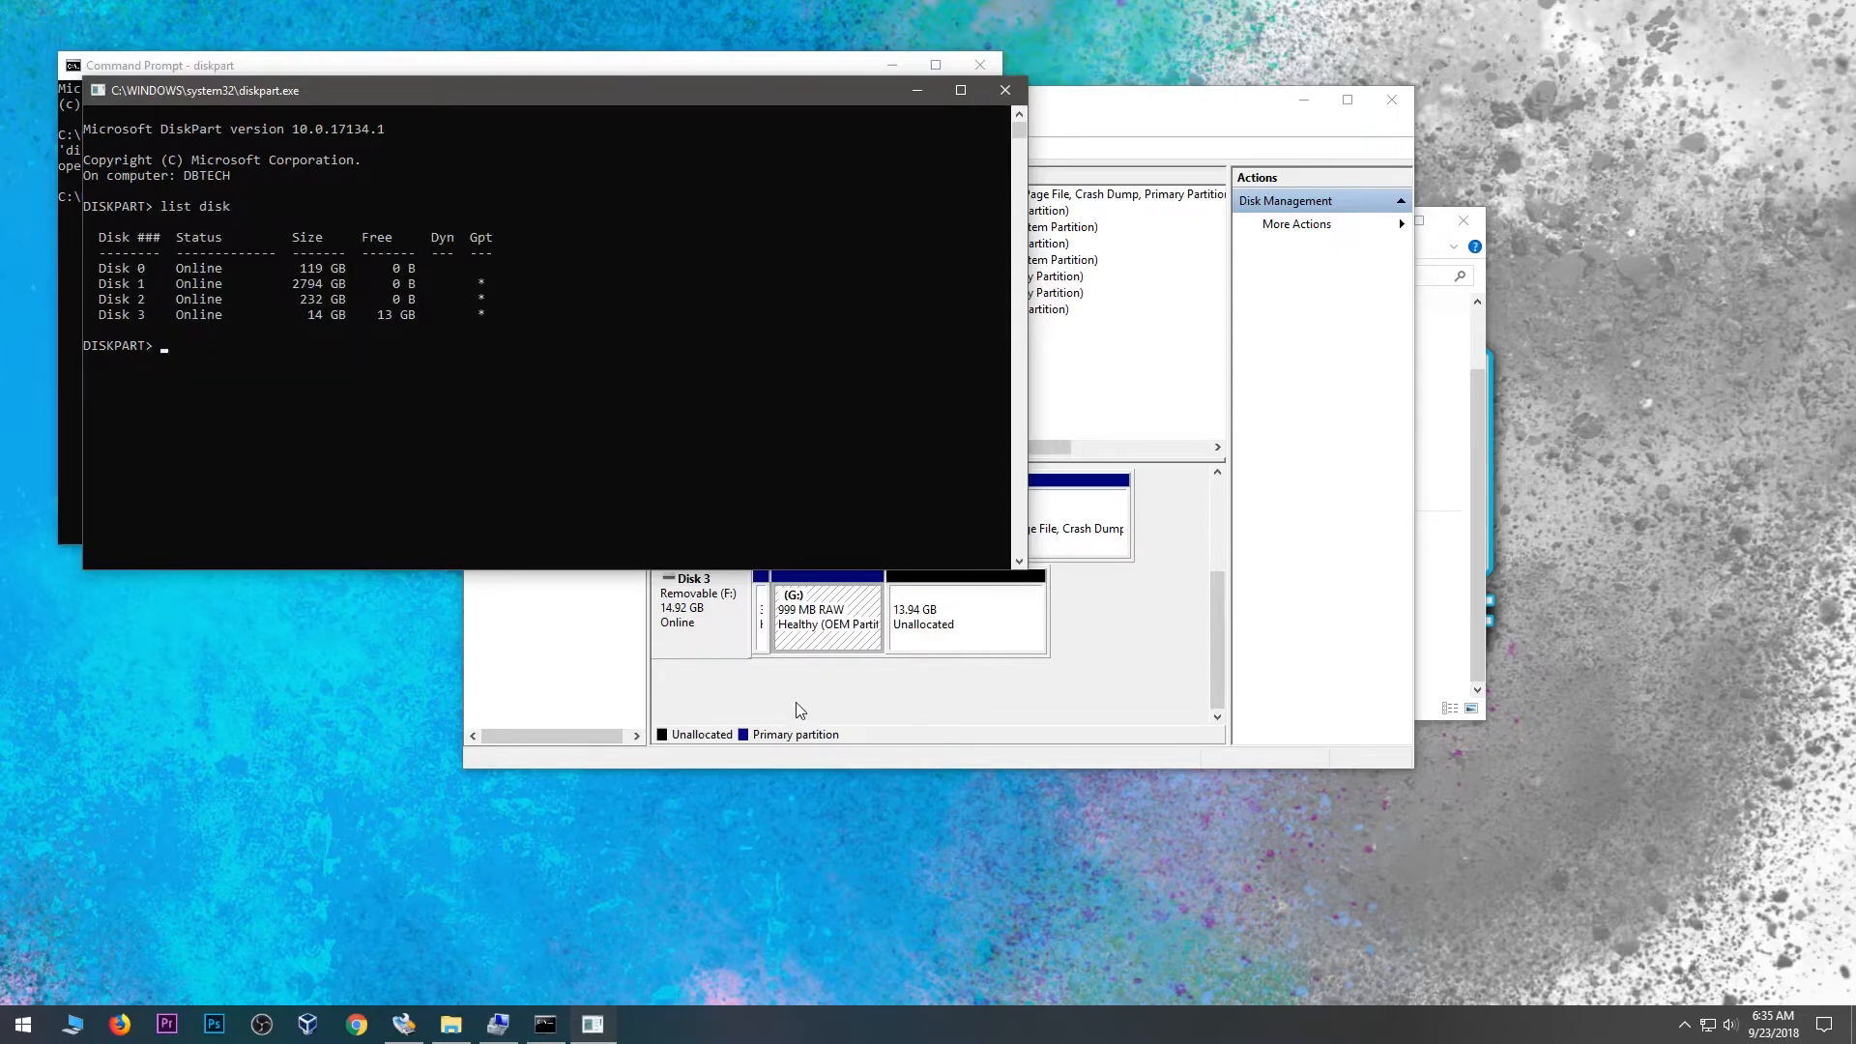
pyautogui.moveTo(359, 436)
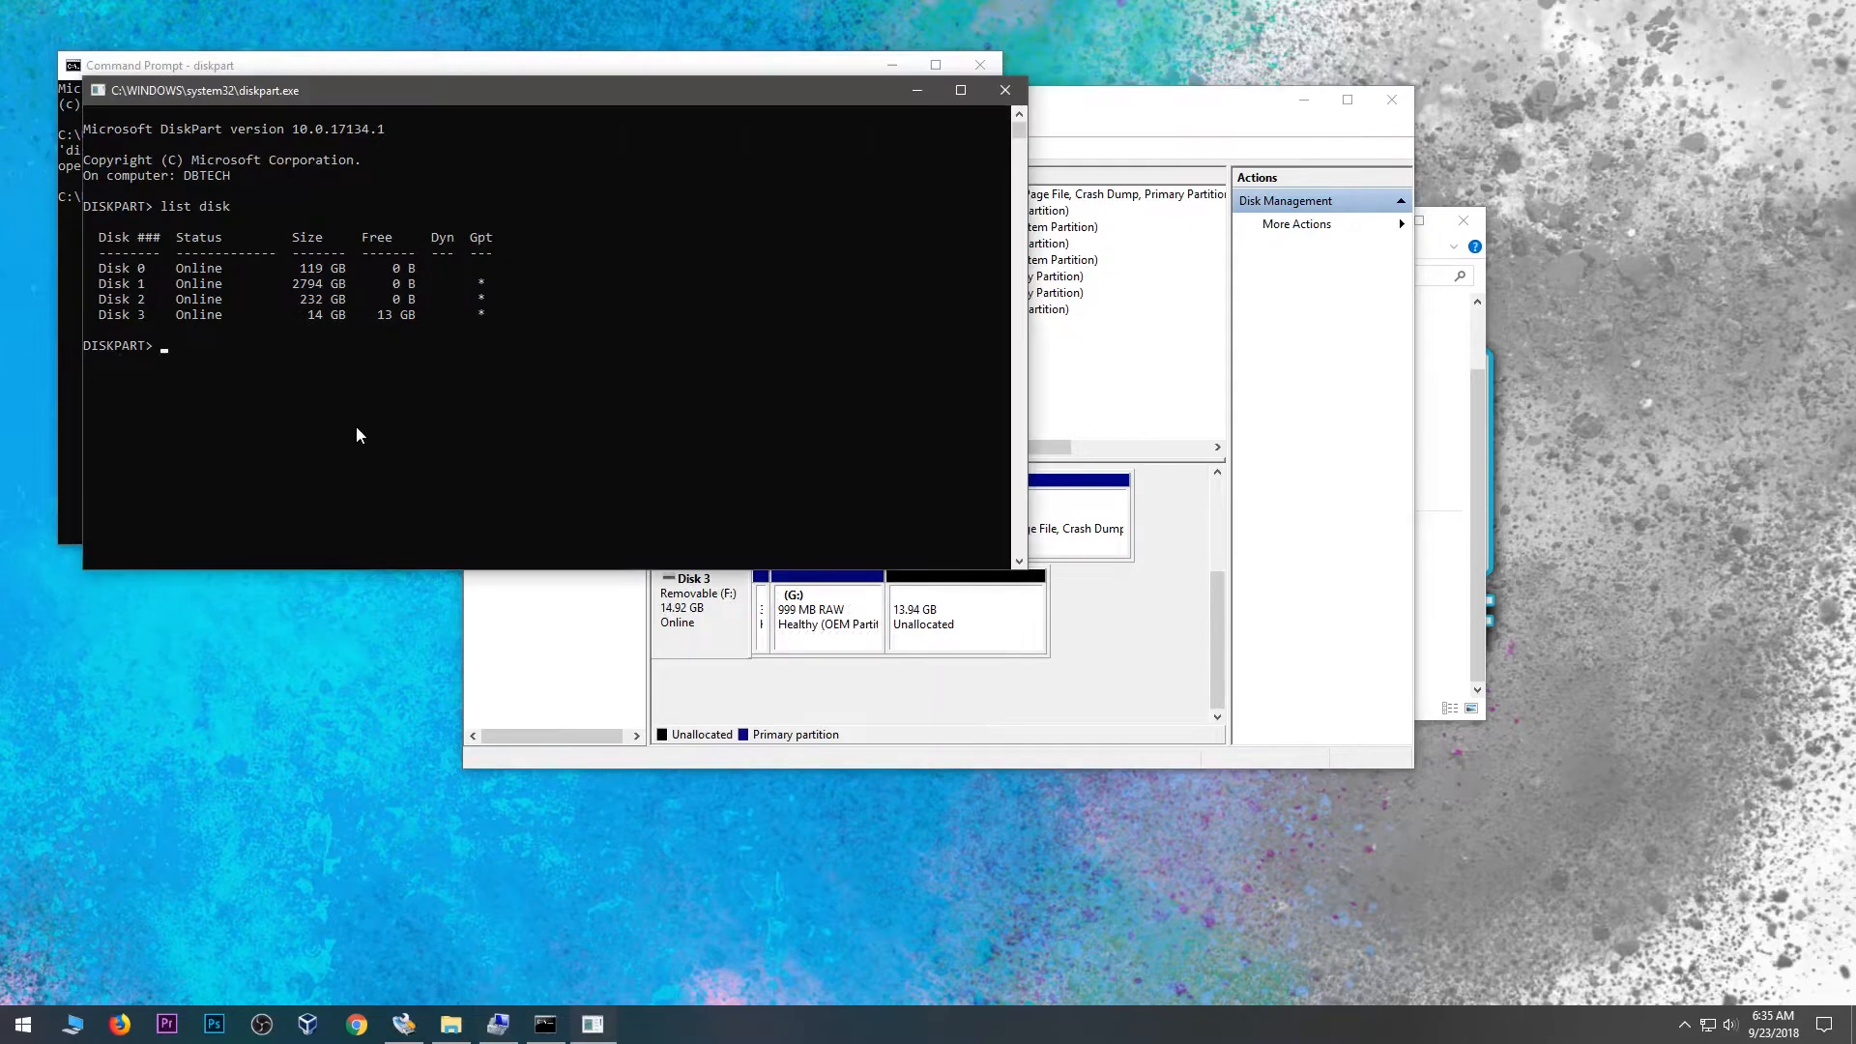
pyautogui.write('select disk 3')
pyautogui.write('clean')
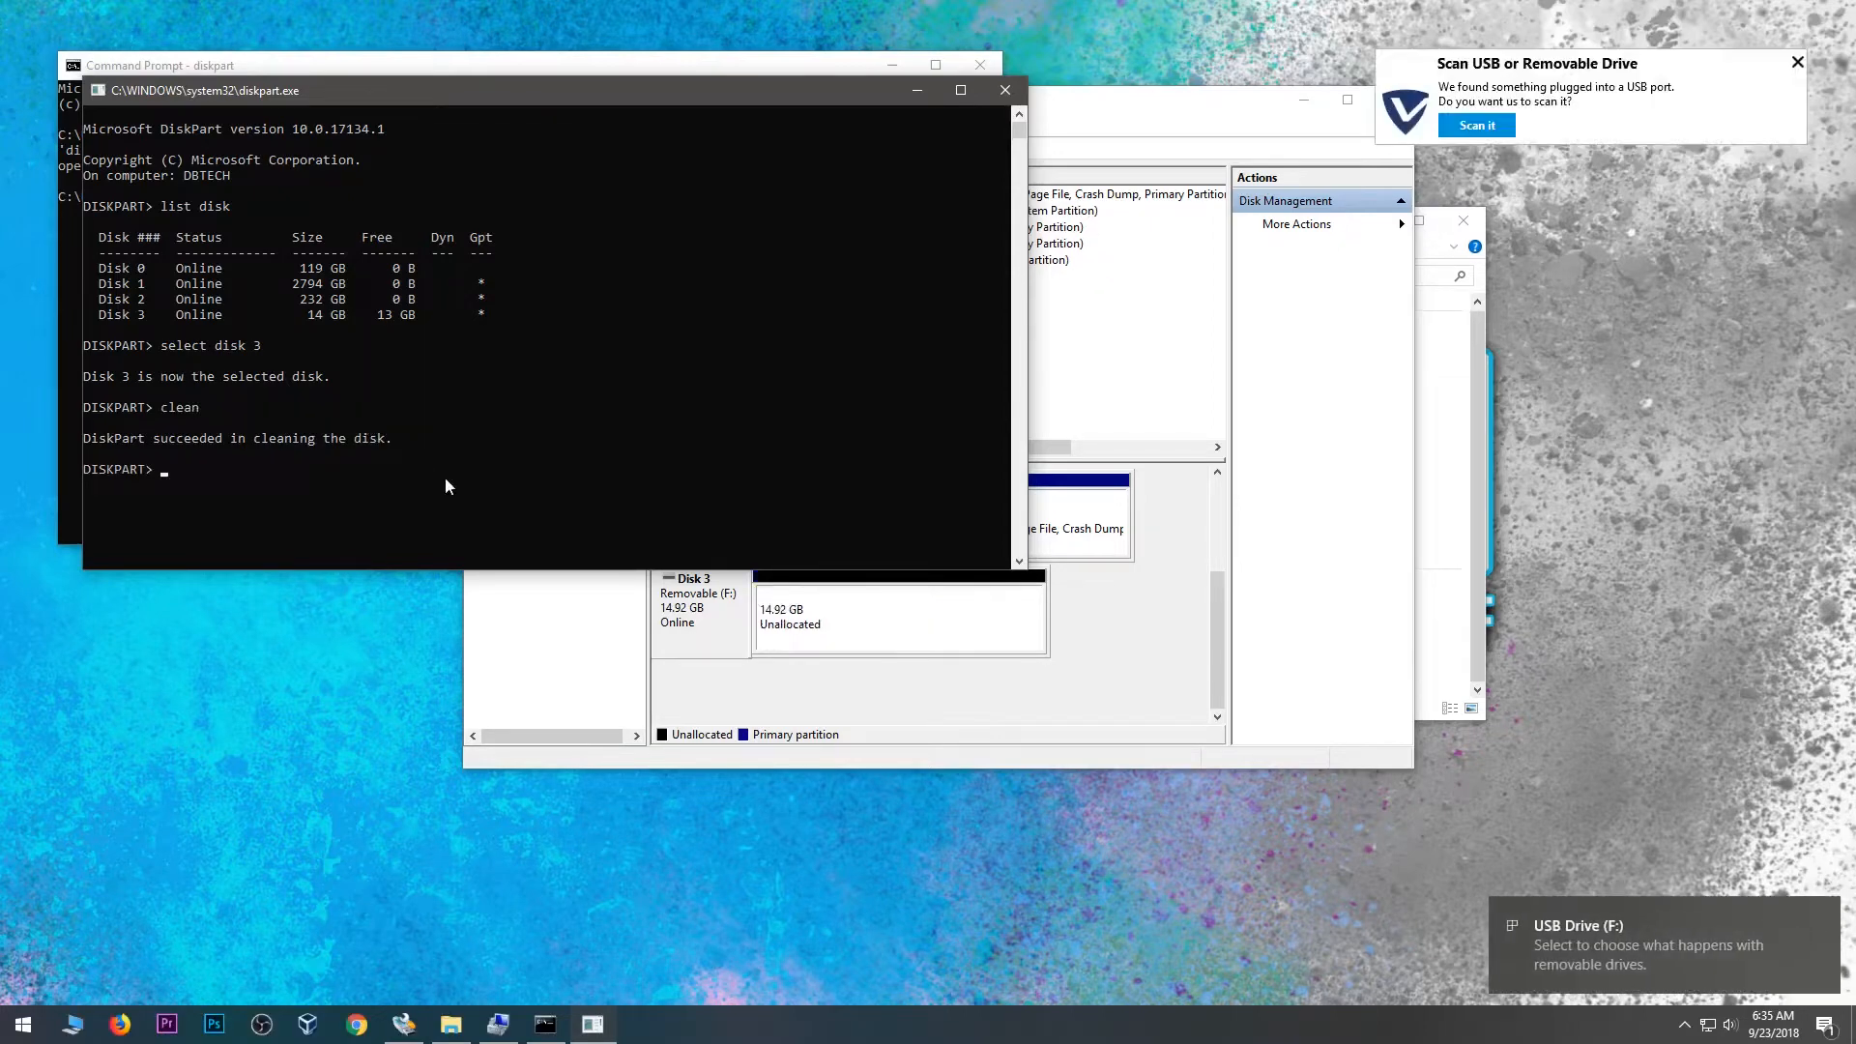
pyautogui.write('ex')
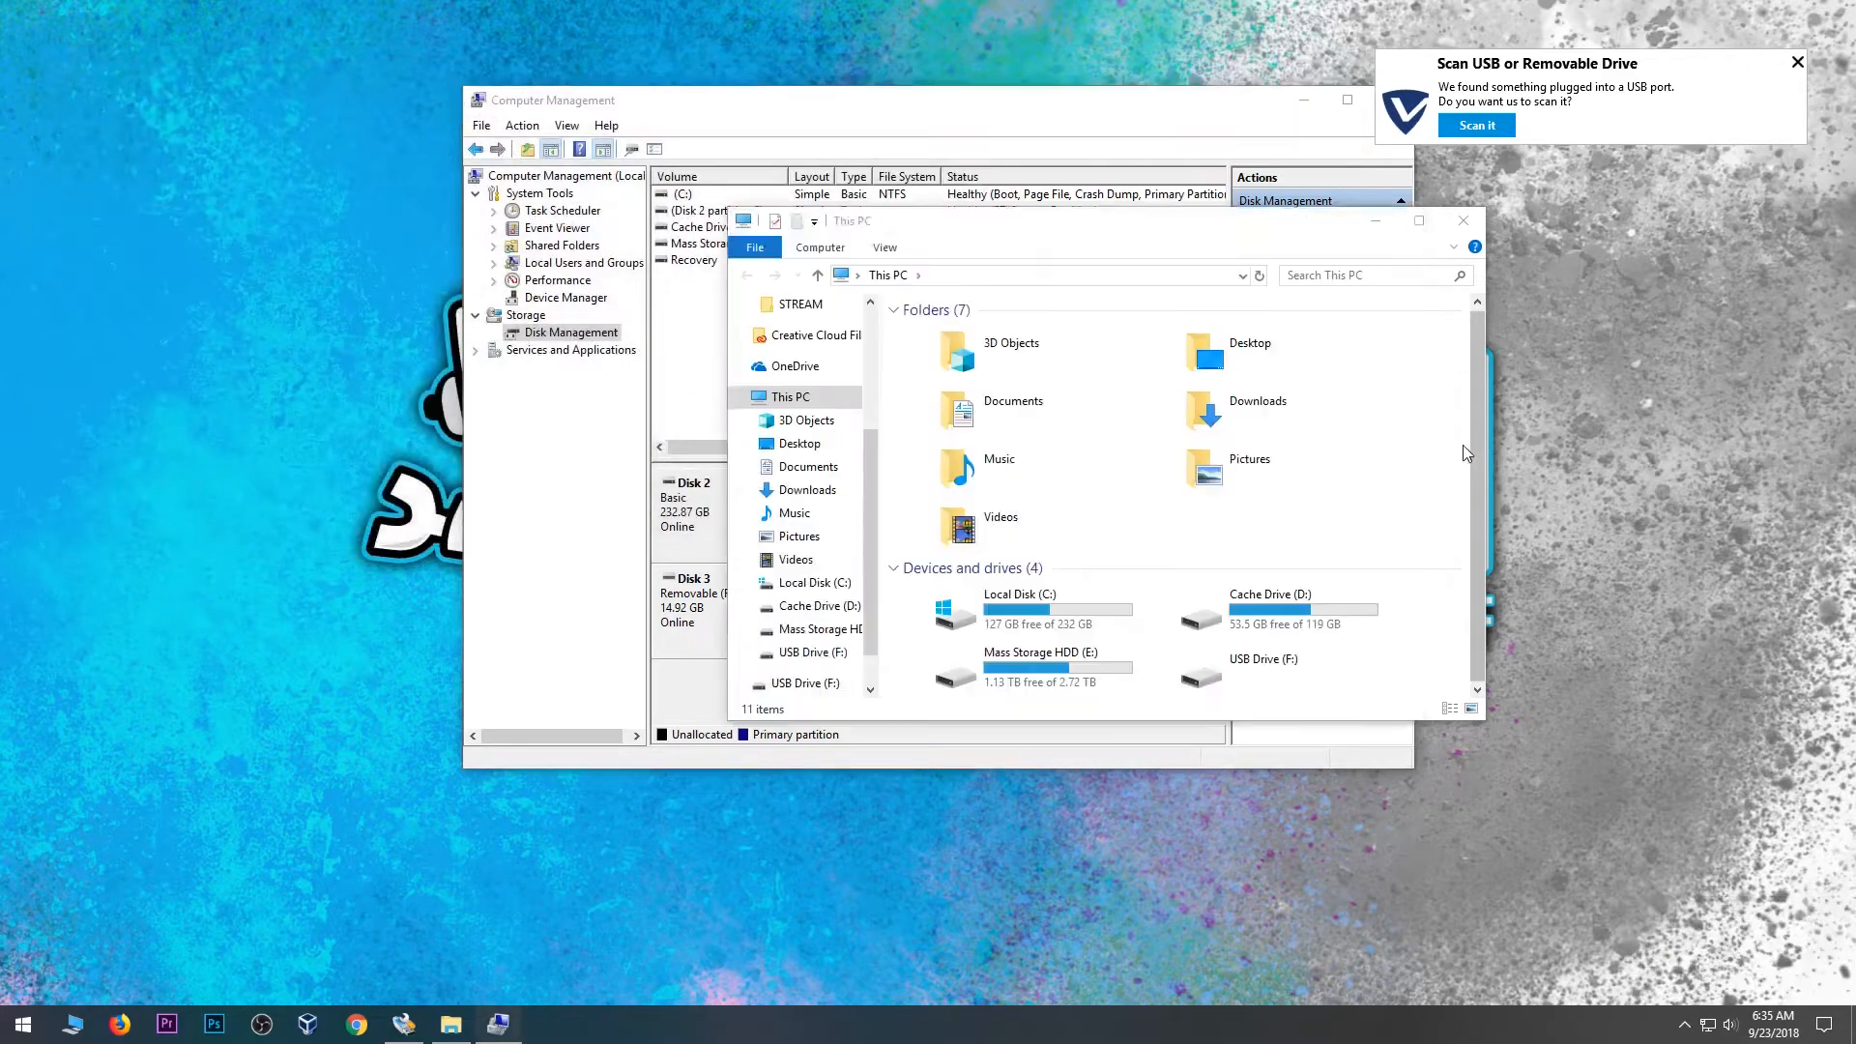
# Step: Close File Explorer and Computer Management after confirming only USB Drive F: remains
pyautogui.click(1263, 668)
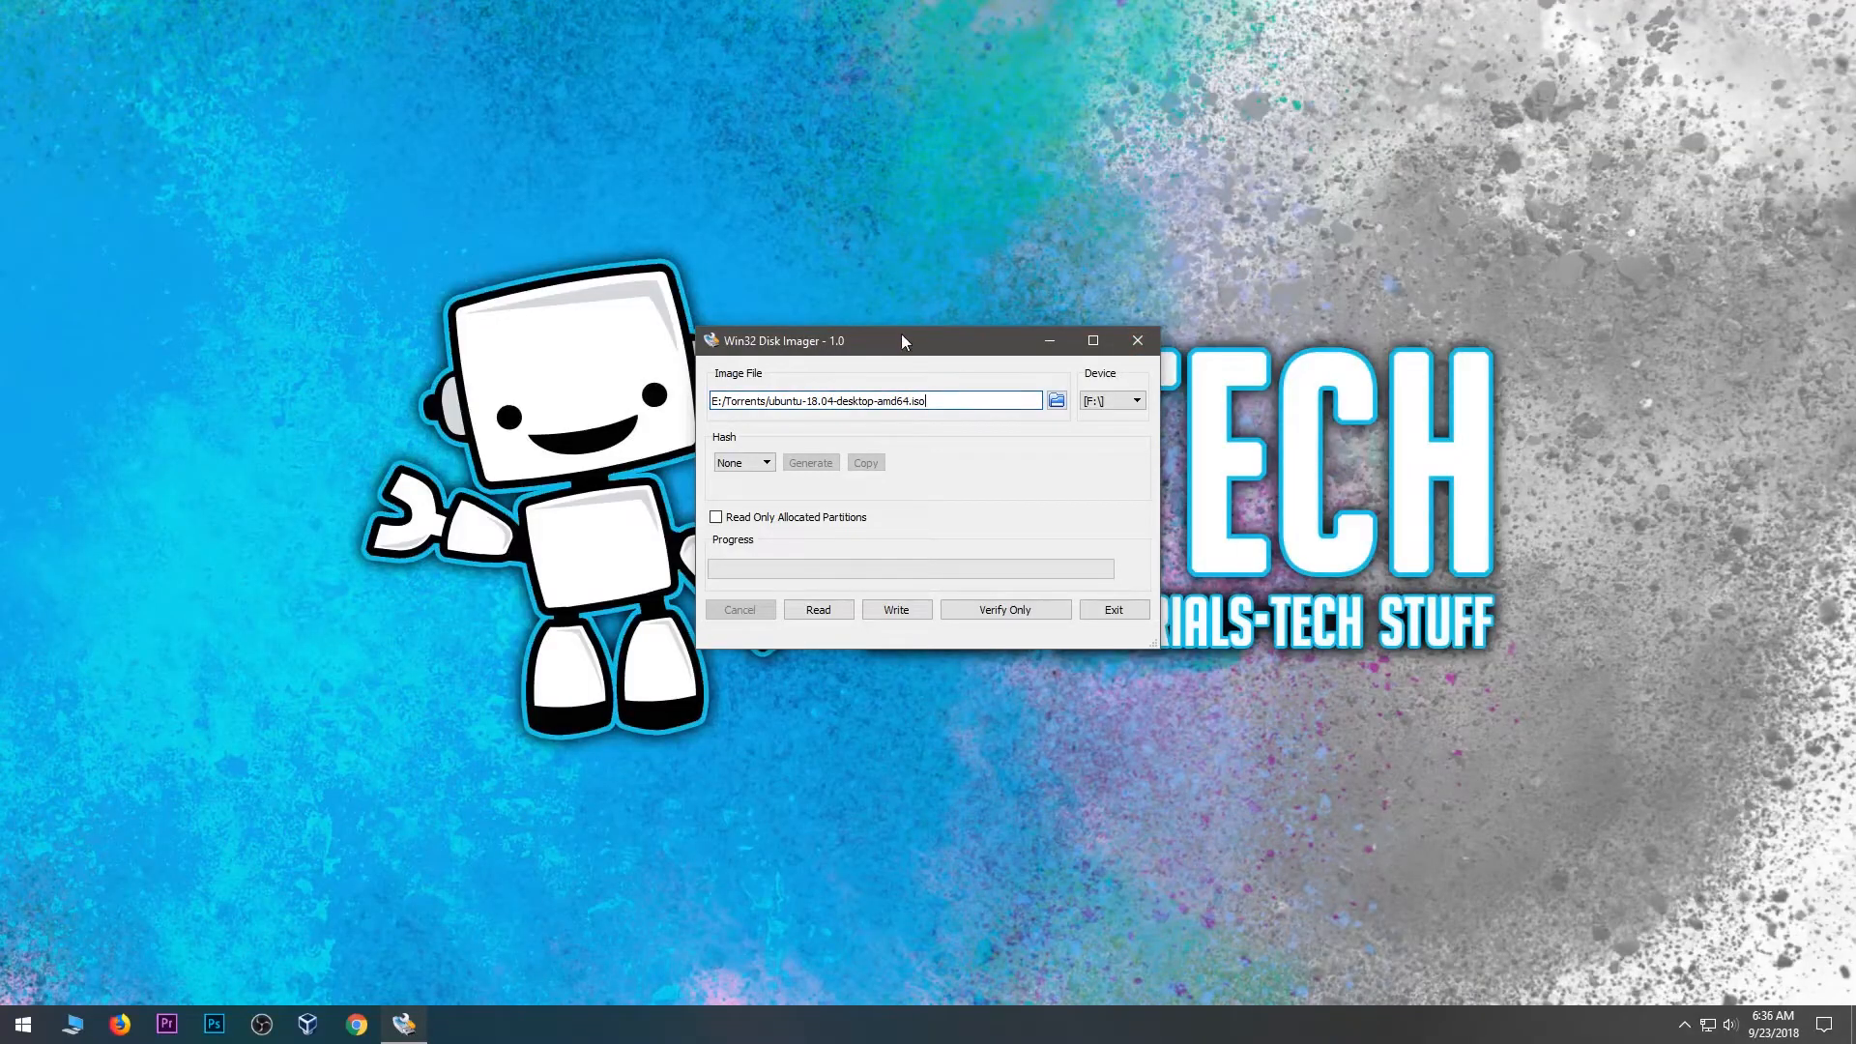
# Step: Choose drive F: as the target device in Win32 Disk Imager
pyautogui.moveTo(903, 341); pyautogui.dragTo(903, 347)
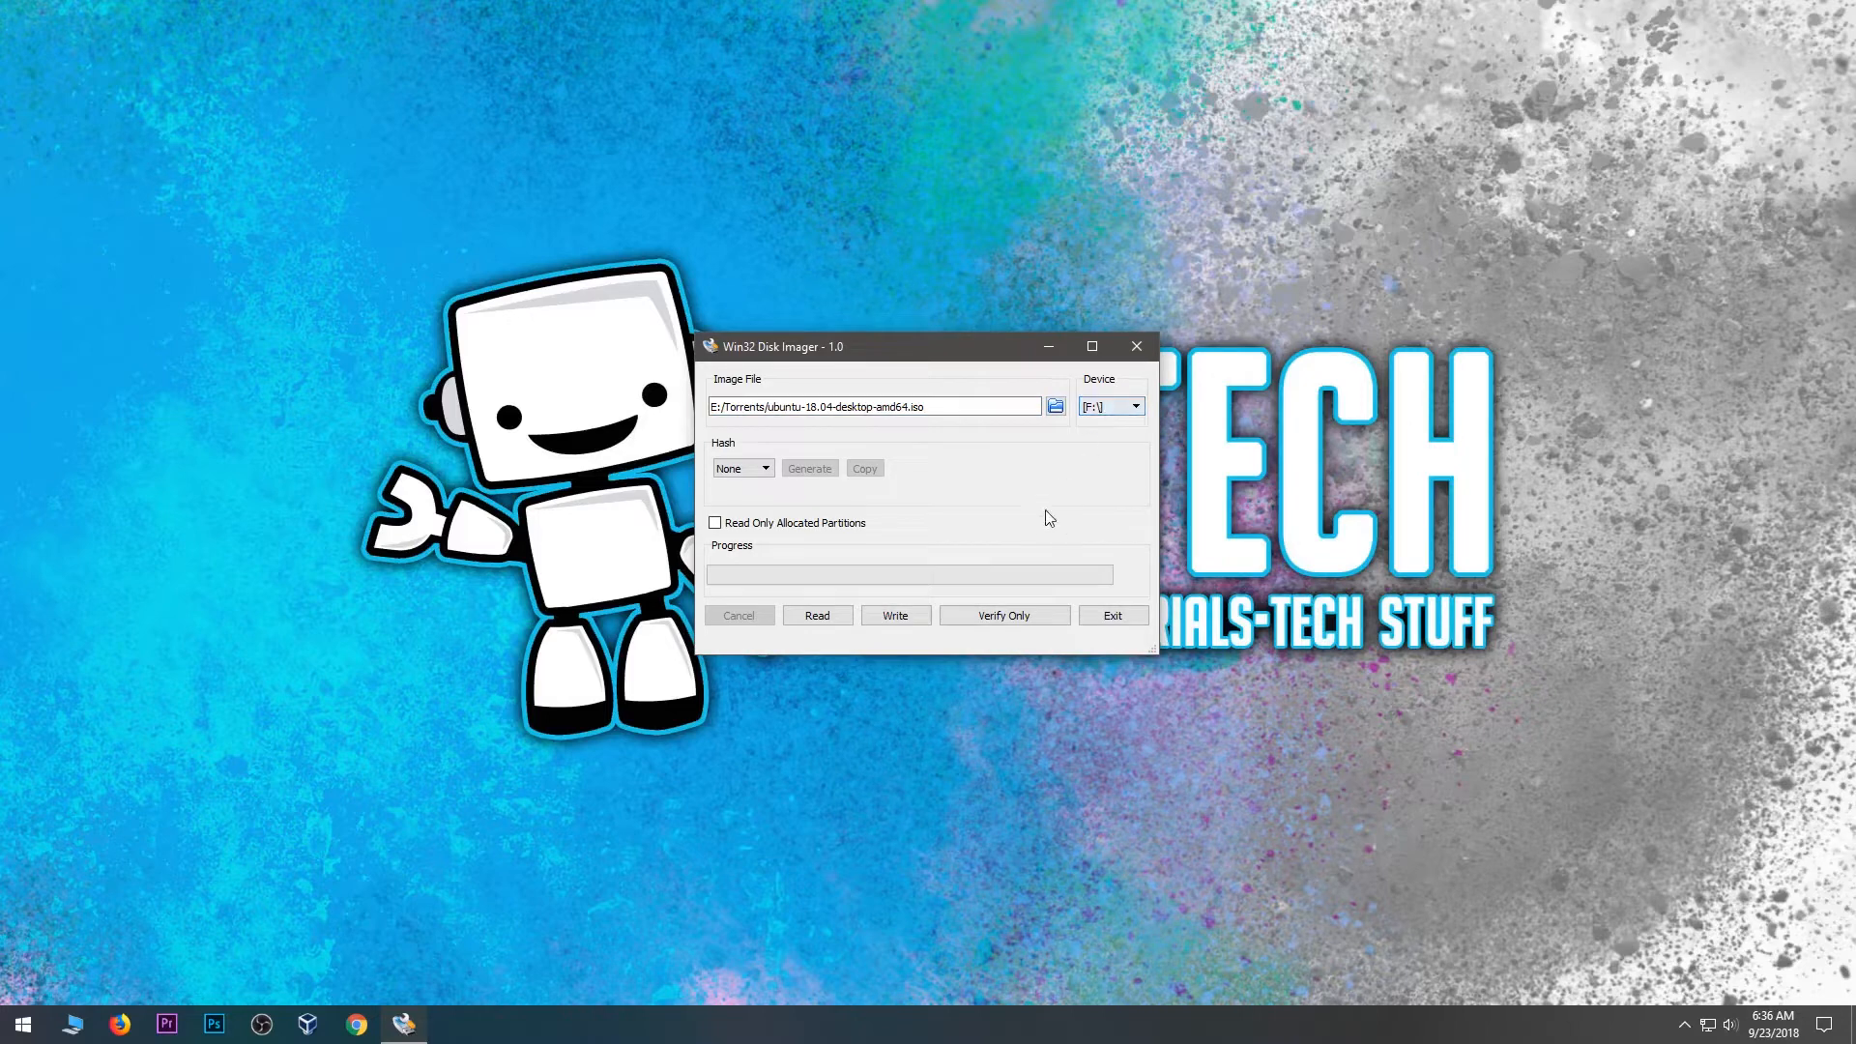
pyautogui.click(895, 615)
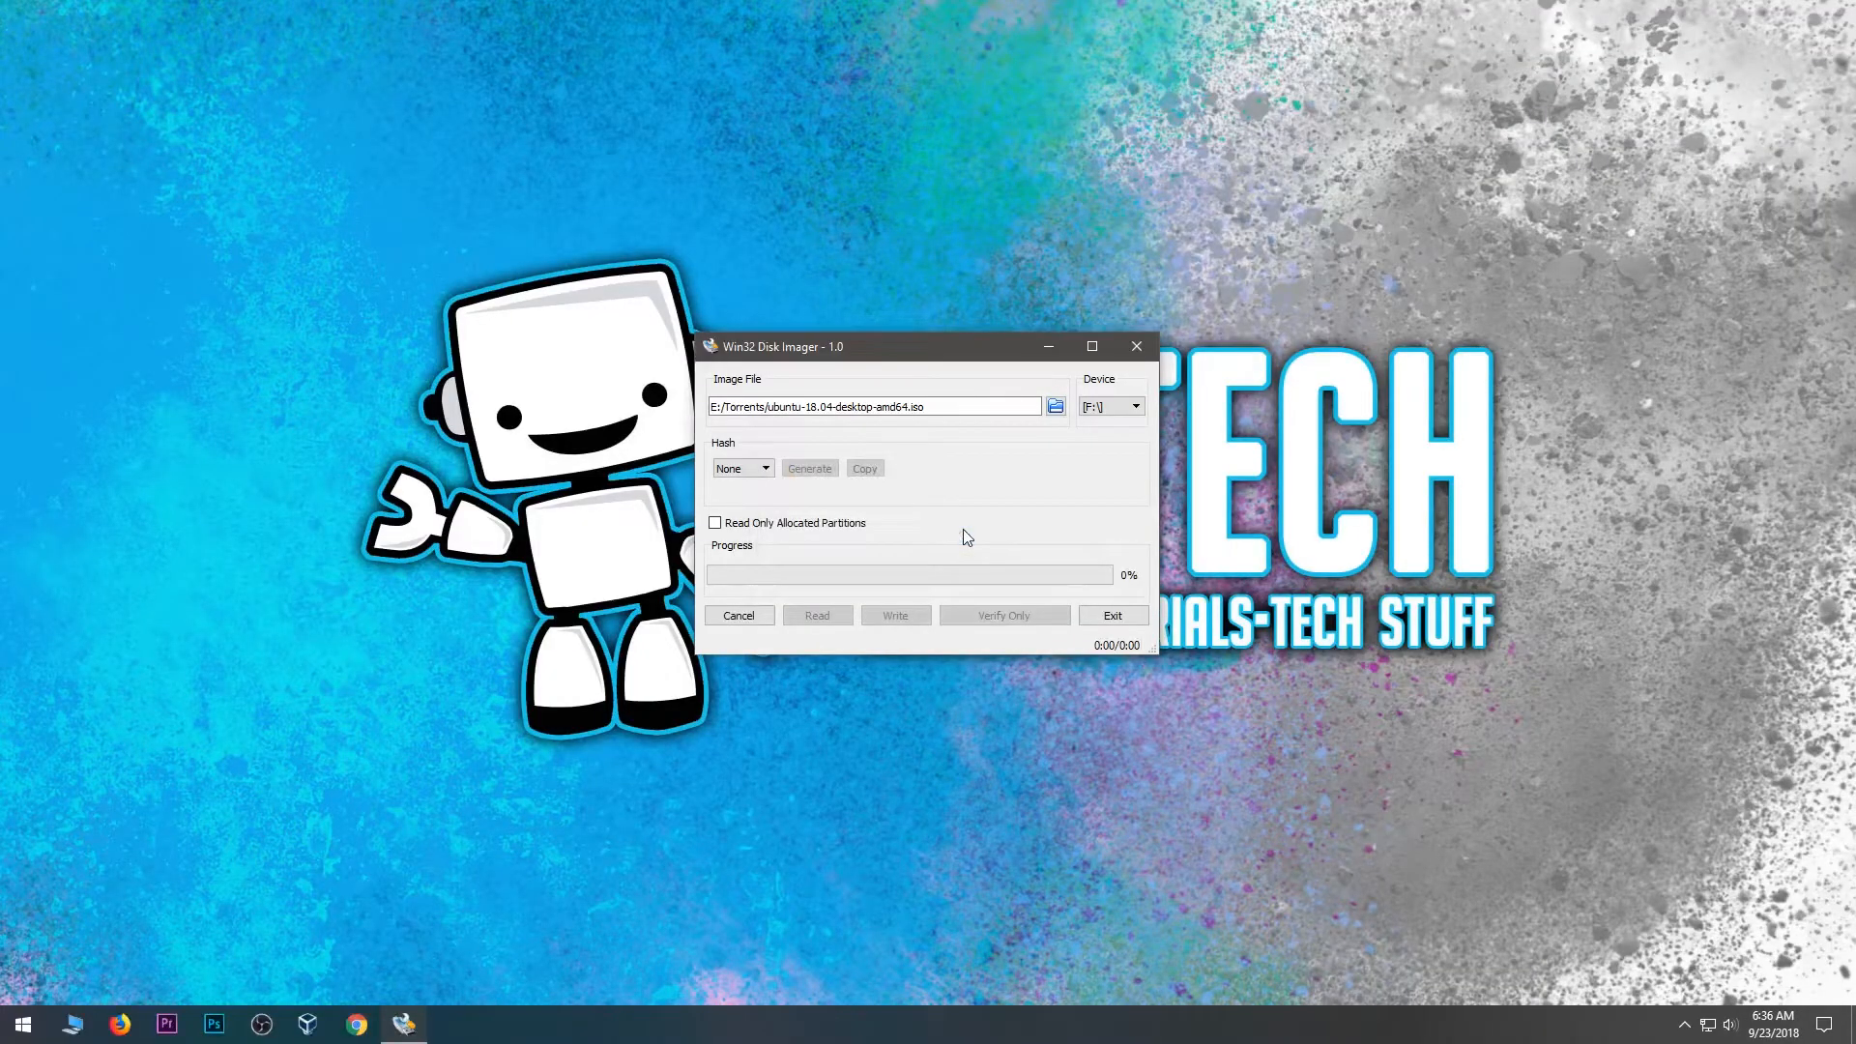
# Step: Write the Ubuntu image to F: and dismiss the 'Write Successful' message
pyautogui.click(895, 615)
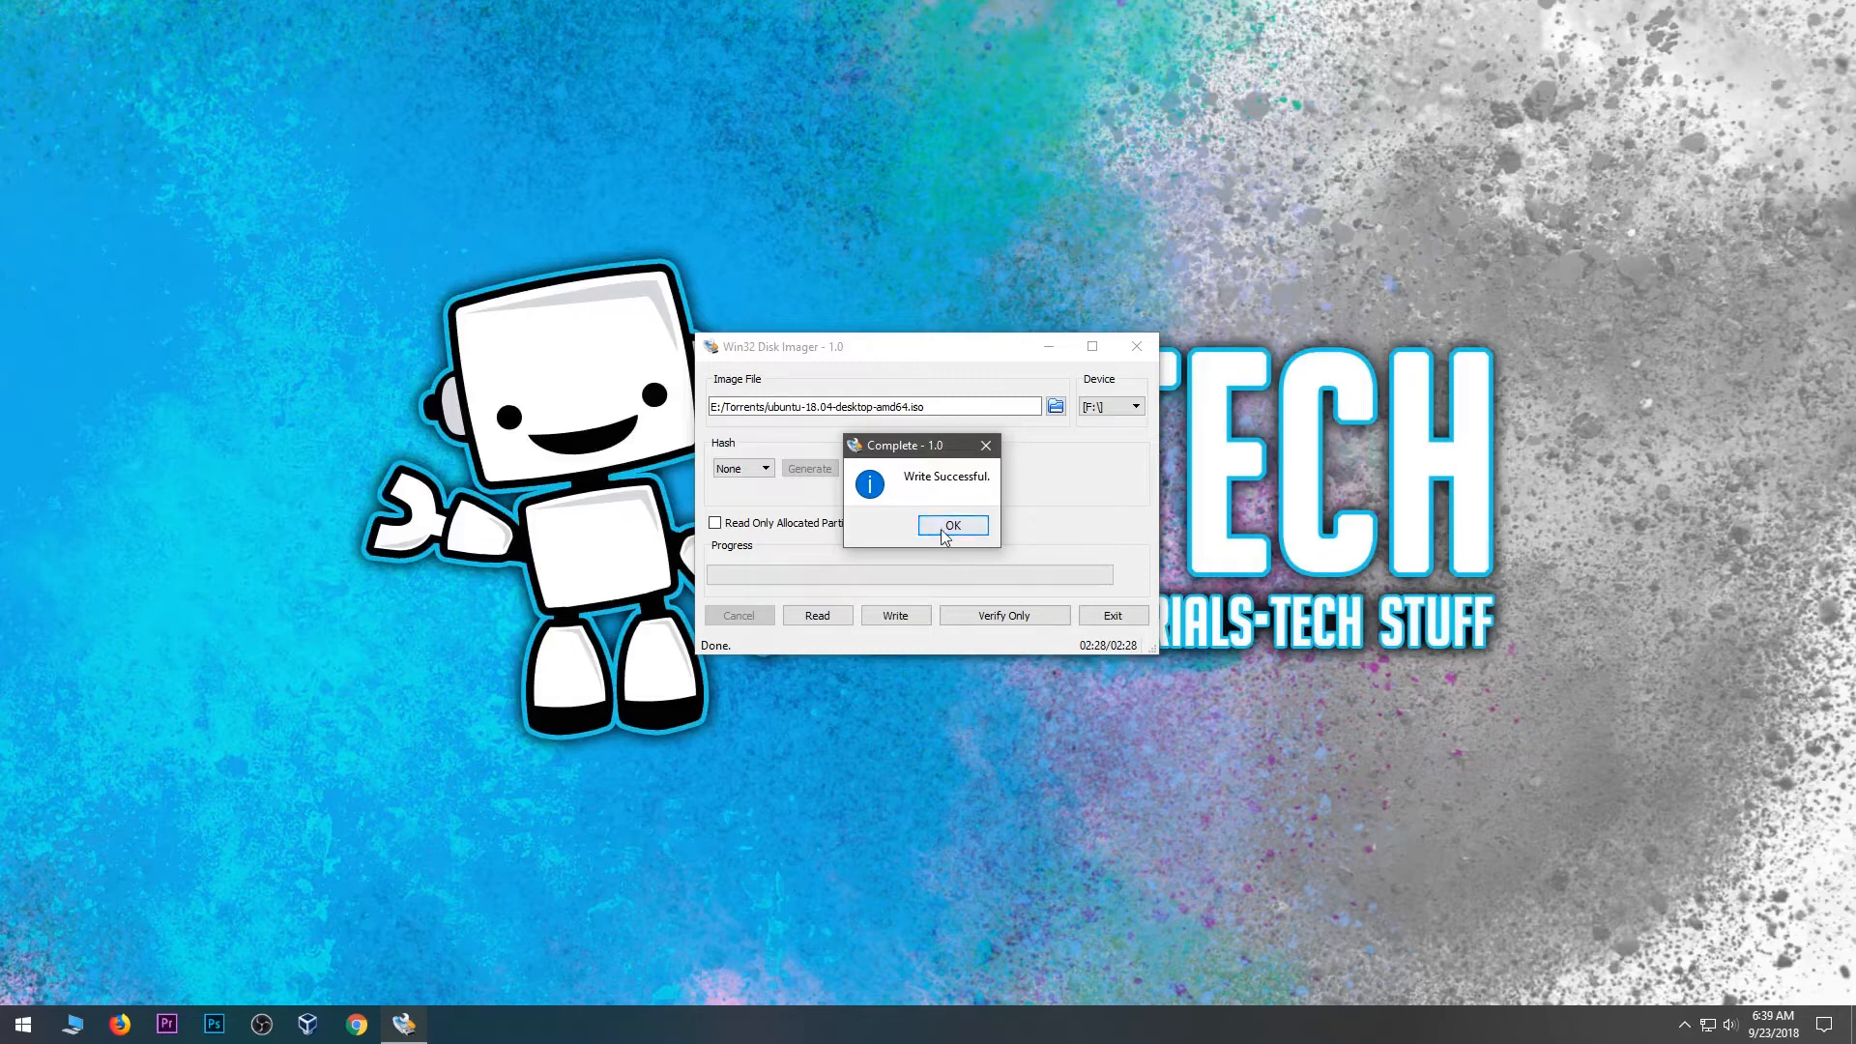
pyautogui.click(952, 525)
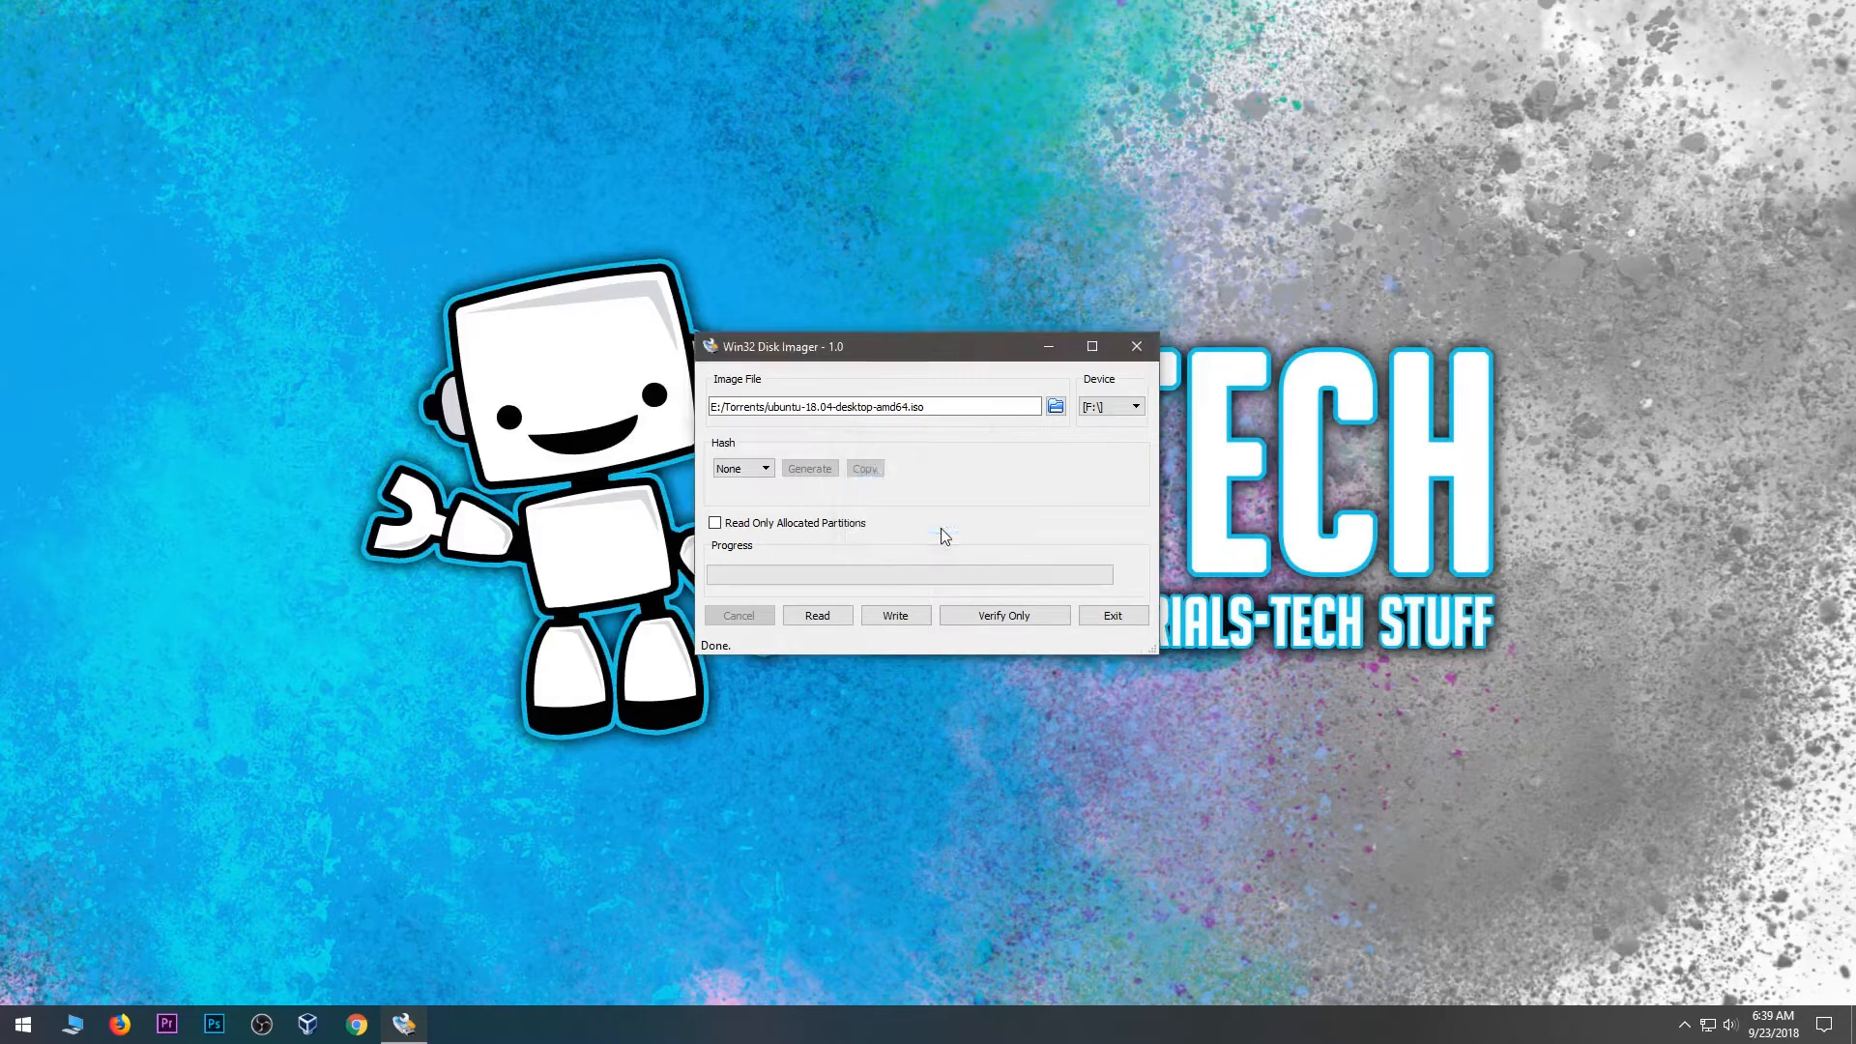